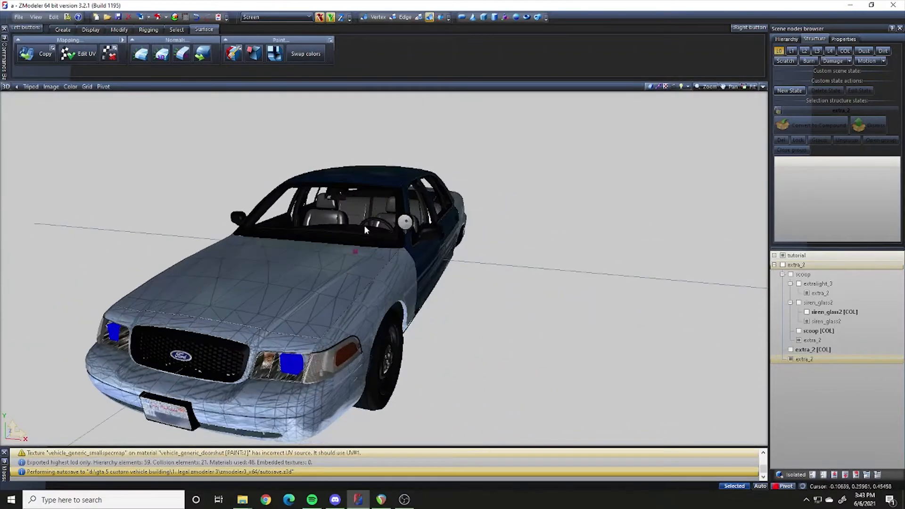
# Step: Show only the extra_2 spotlight model in the viewport
pyautogui.moveTo(364, 229); pyautogui.dragTo(401, 245)
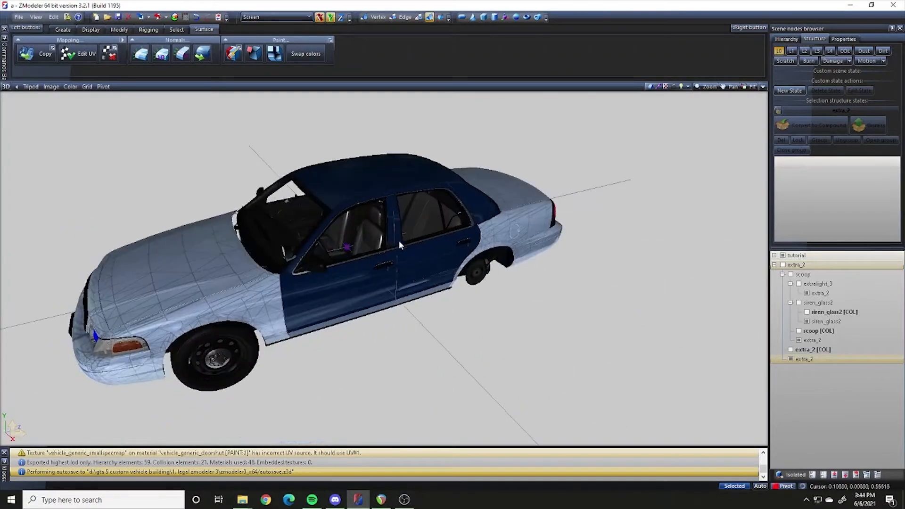
pyautogui.moveTo(398, 242); pyautogui.dragTo(349, 278)
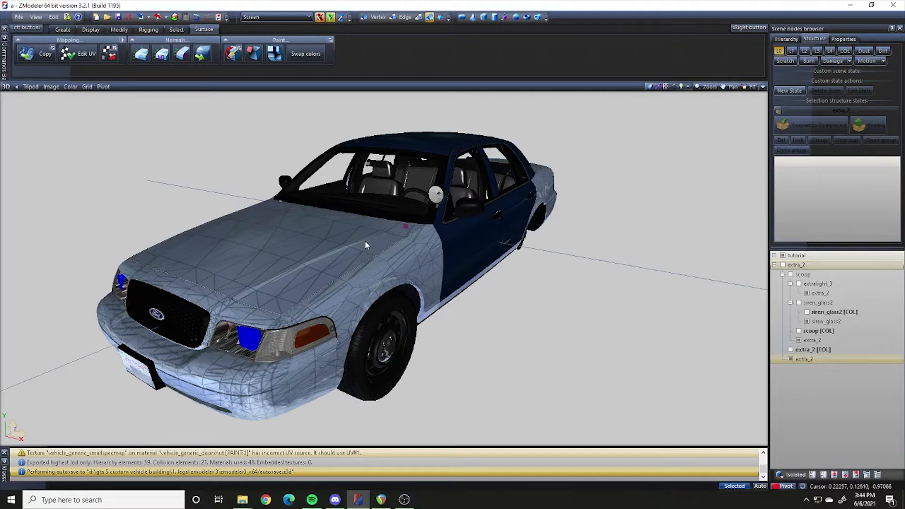
pyautogui.moveTo(419, 202)
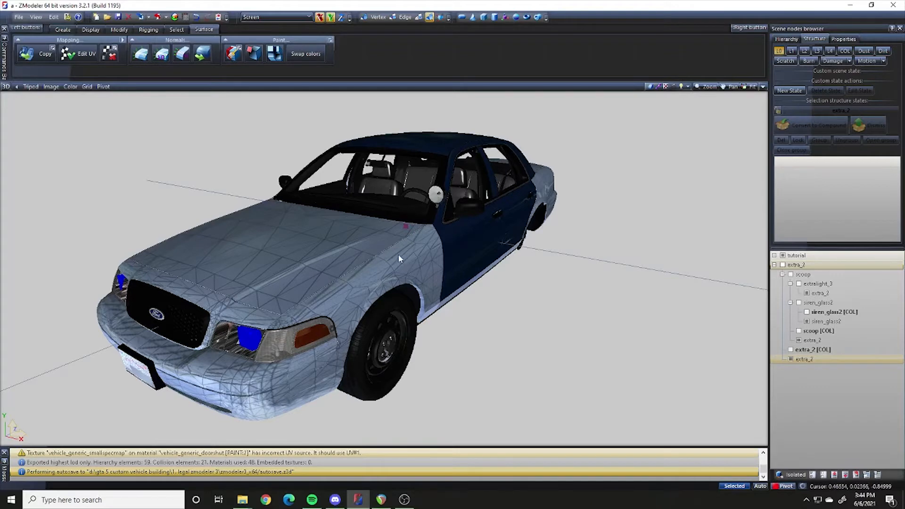
pyautogui.moveTo(391, 252)
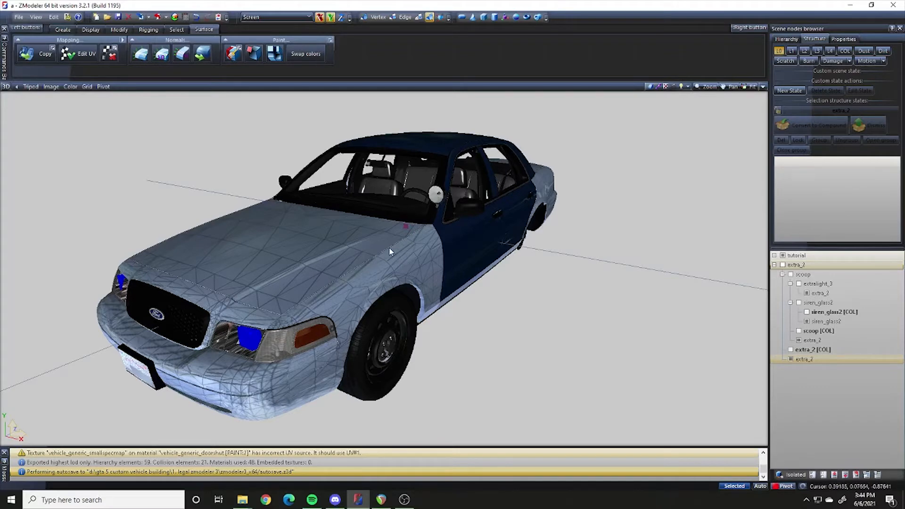
pyautogui.moveTo(416, 276)
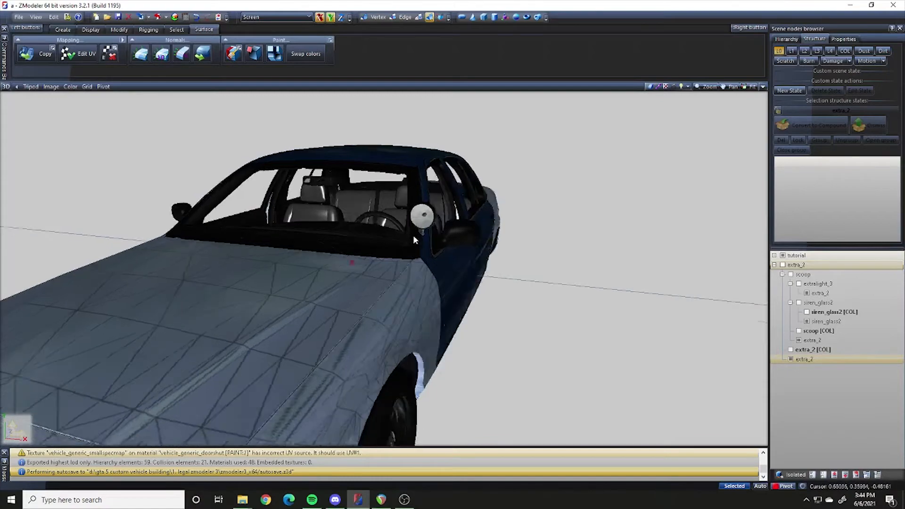
pyautogui.moveTo(413, 239); pyautogui.dragTo(456, 272)
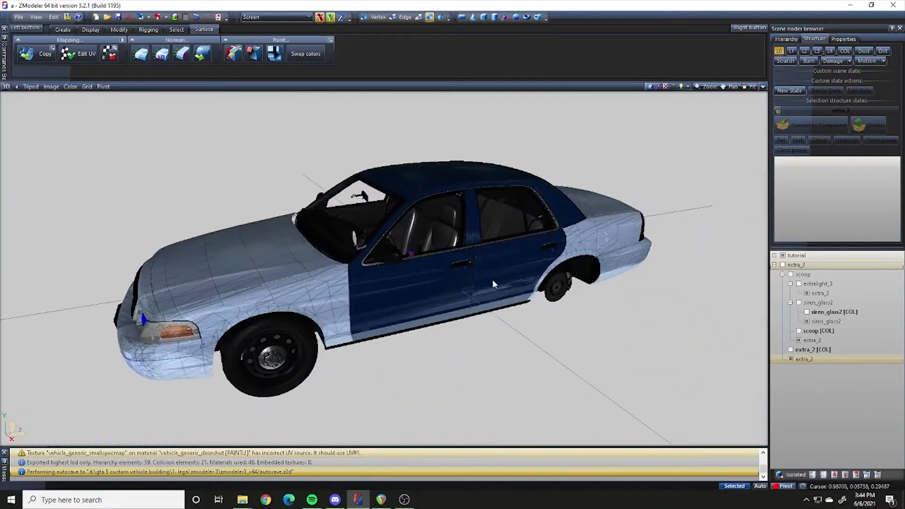
pyautogui.moveTo(493, 283); pyautogui.dragTo(591, 292)
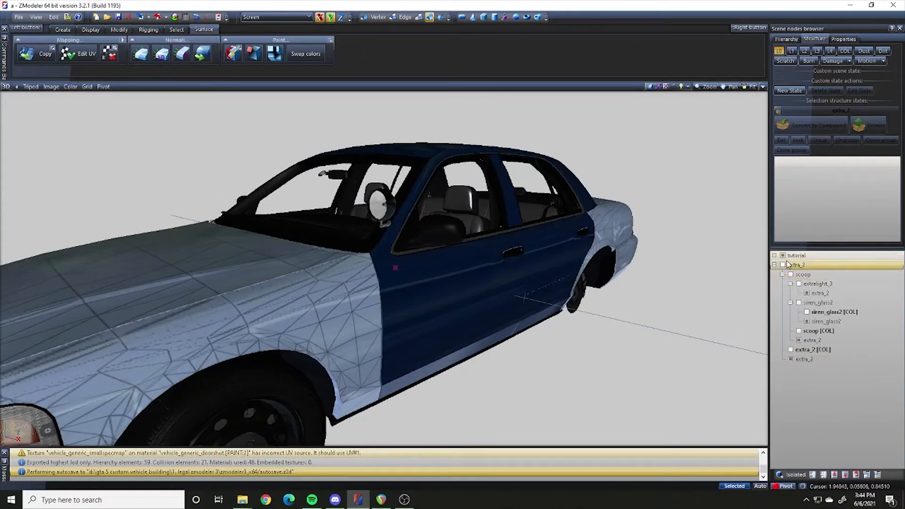
pyautogui.click(799, 264)
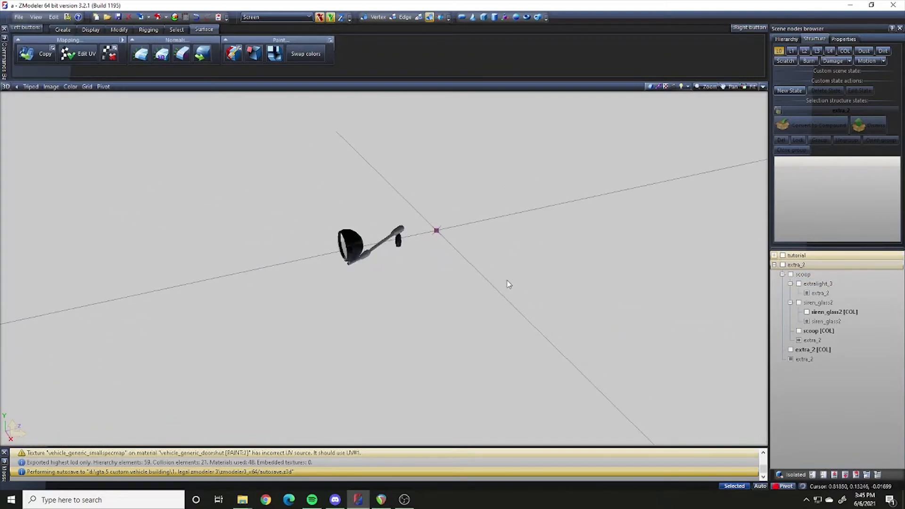
pyautogui.moveTo(490, 279)
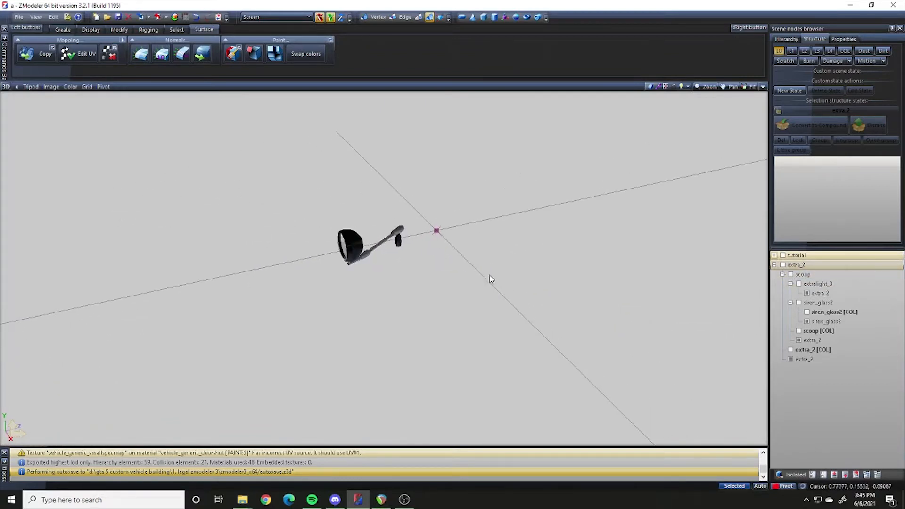
# Step: Isolate the scoop dummy, the extralight_3 light and its mesh in turn
pyautogui.moveTo(490, 279); pyautogui.dragTo(453, 234)
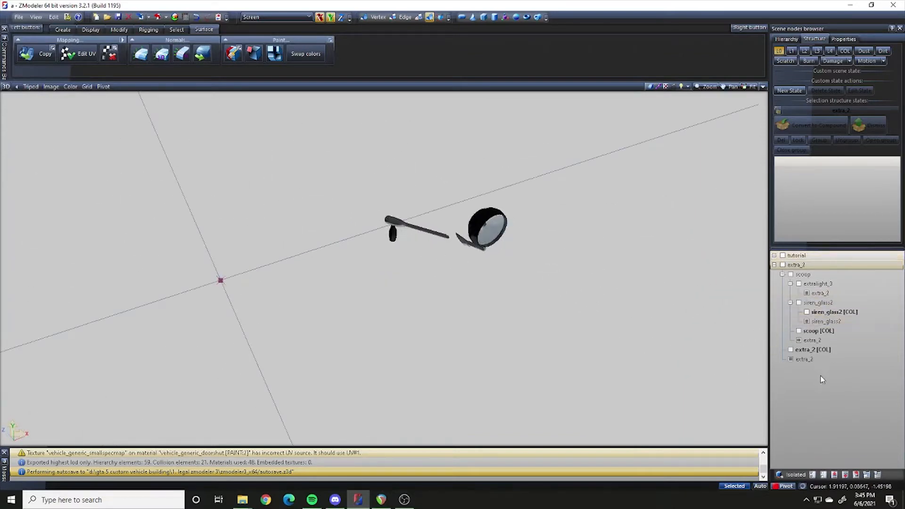
pyautogui.click(805, 359)
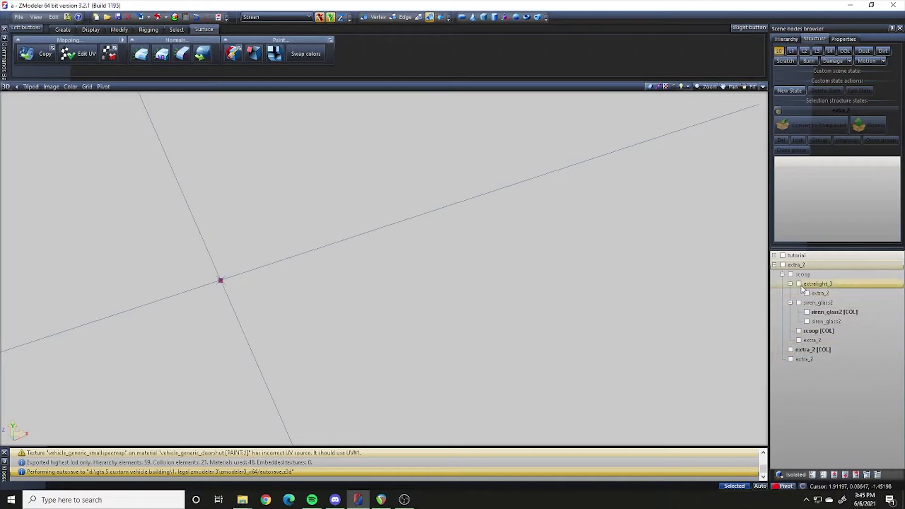
pyautogui.click(790, 264)
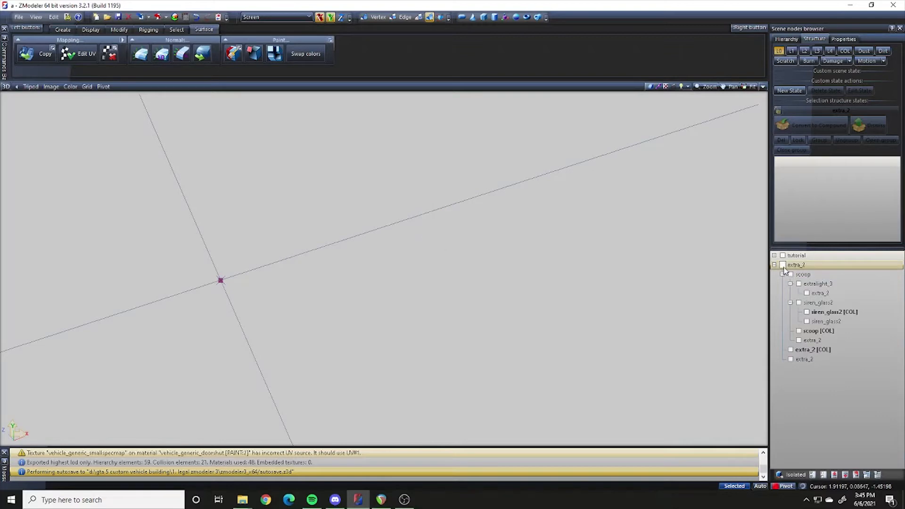
pyautogui.click(799, 274)
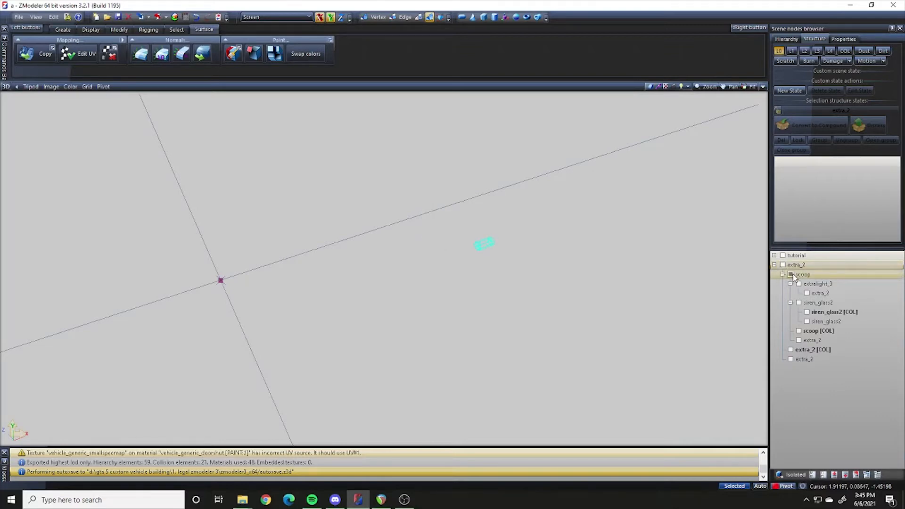
pyautogui.click(799, 274)
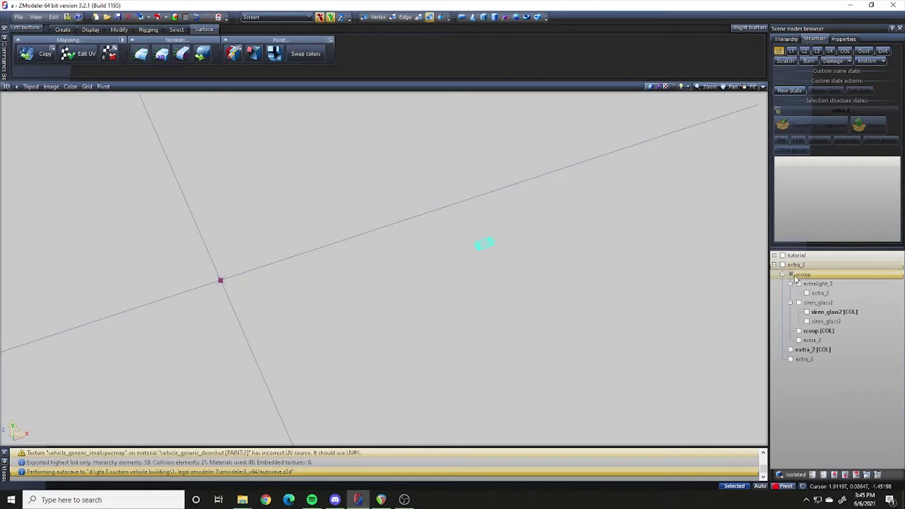
pyautogui.click(798, 283)
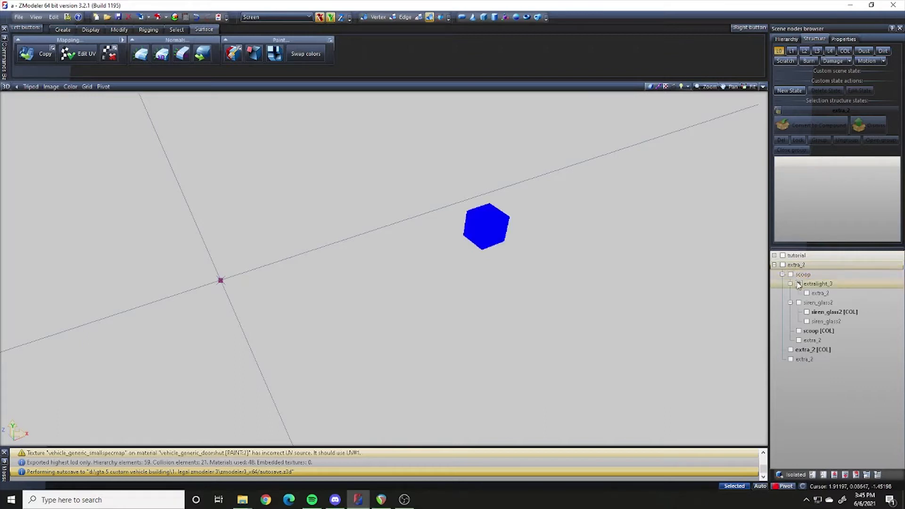
pyautogui.click(807, 292)
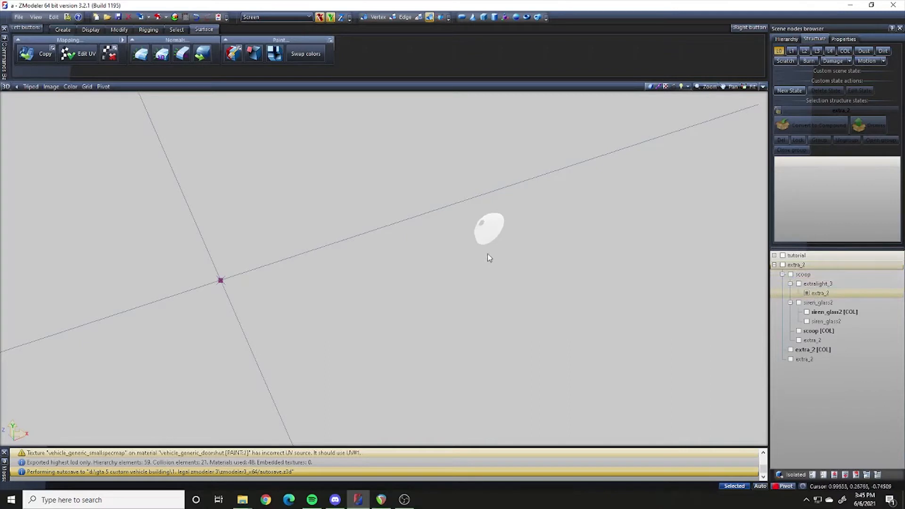
pyautogui.click(816, 283)
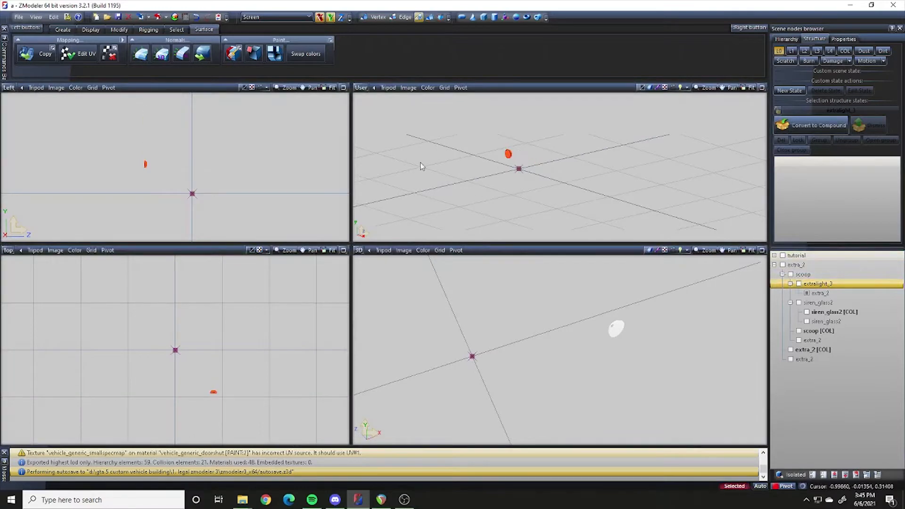
# Step: Check the mesh properties, then relink extralight_3 from scoop onto extra_2
pyautogui.click(843, 39)
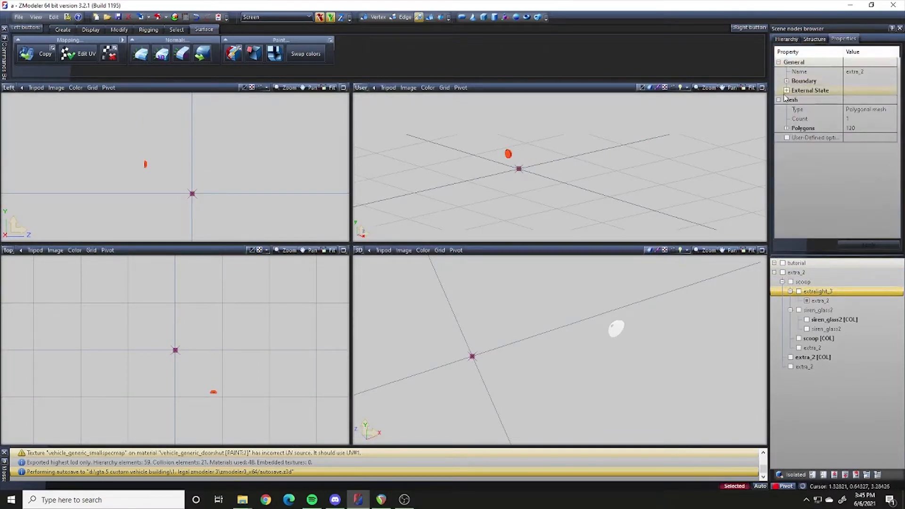
pyautogui.click(786, 90)
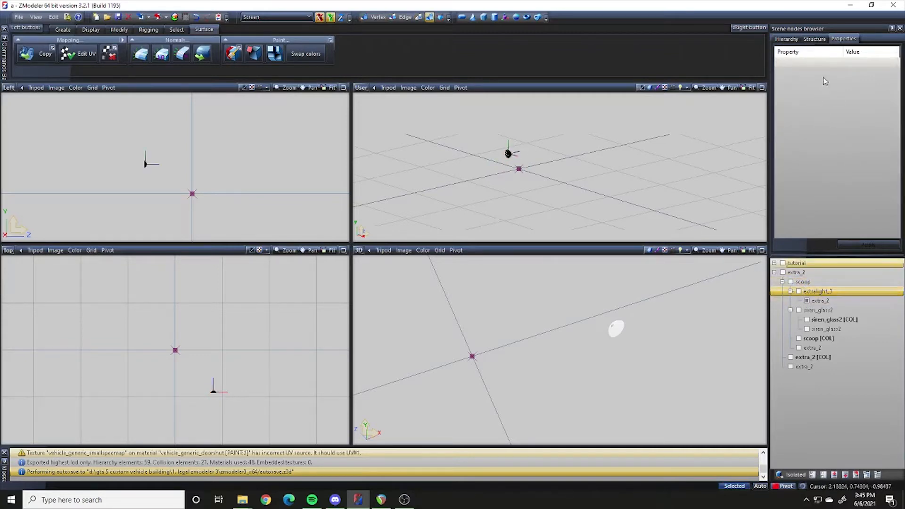
pyautogui.click(813, 39)
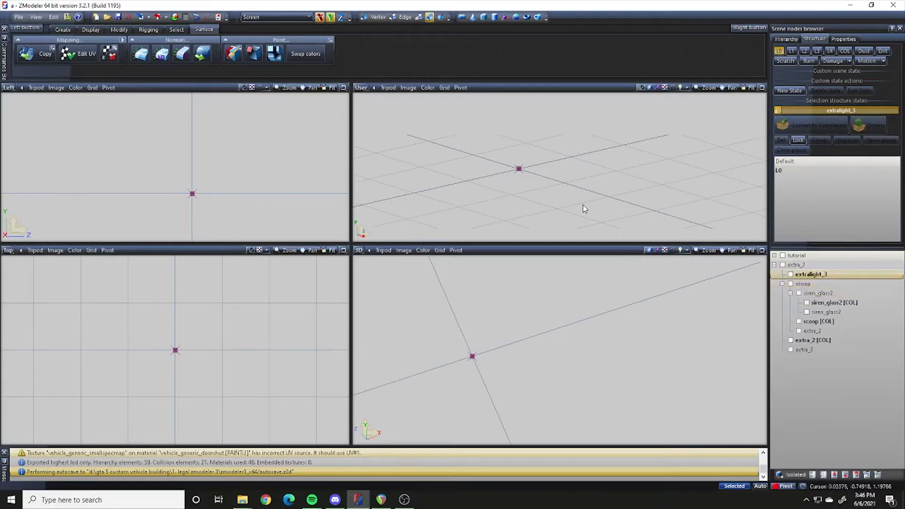
pyautogui.click(816, 293)
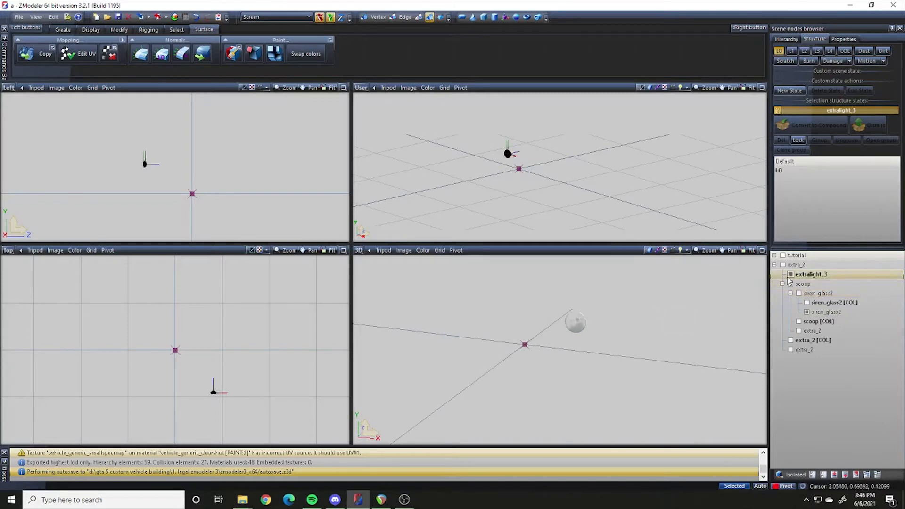
pyautogui.click(175, 17)
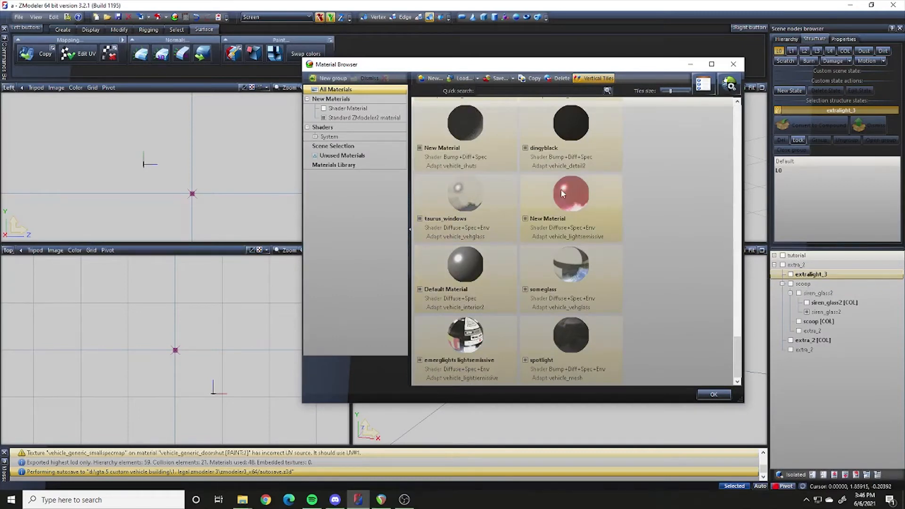
# Step: Review the red New Material and the emerglights light-emissive materials in the Material Browser
pyautogui.click(570, 193)
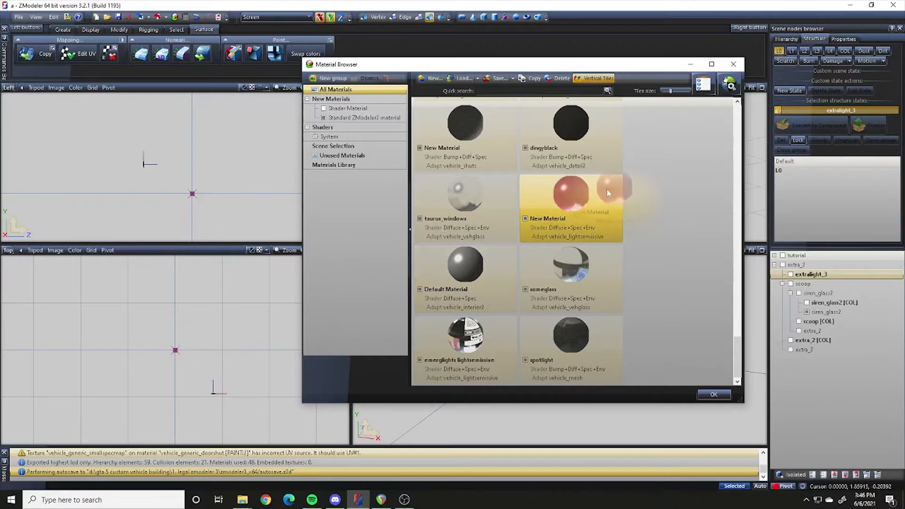
pyautogui.scroll(-3)
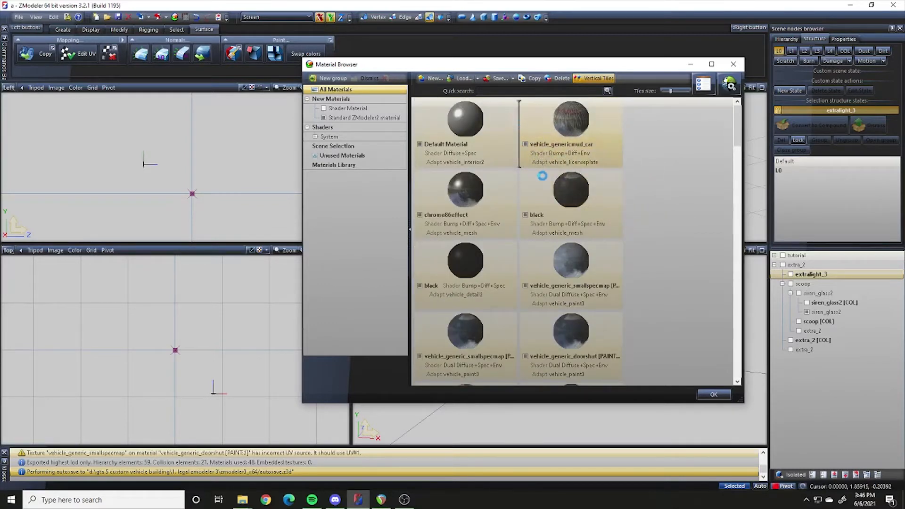
pyautogui.scroll(-3)
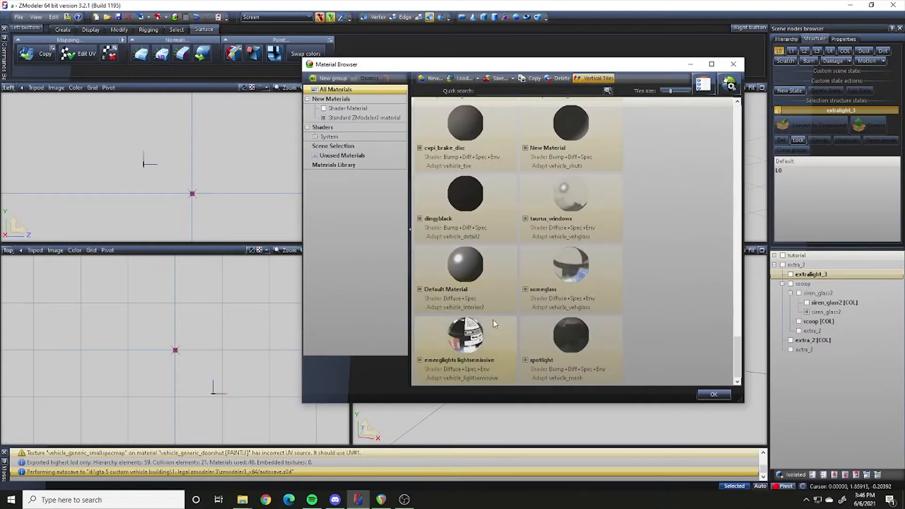
pyautogui.click(464, 338)
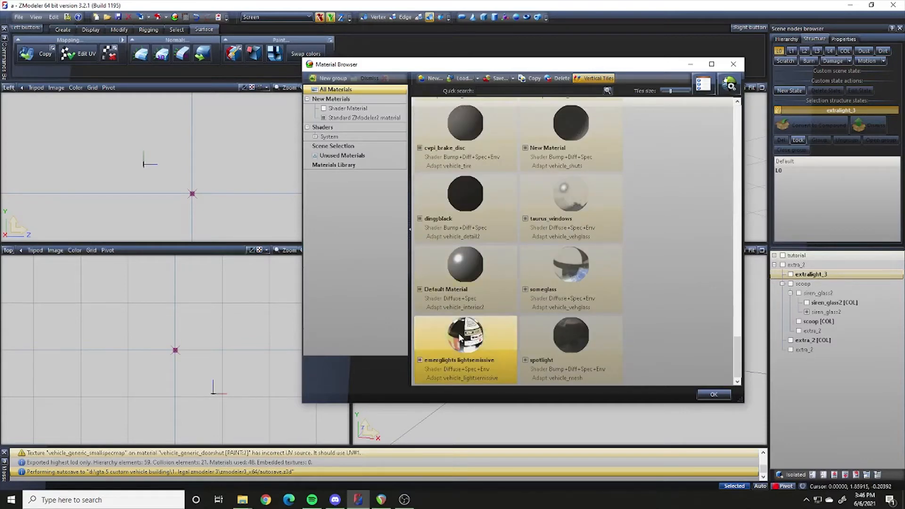
pyautogui.scroll(-3)
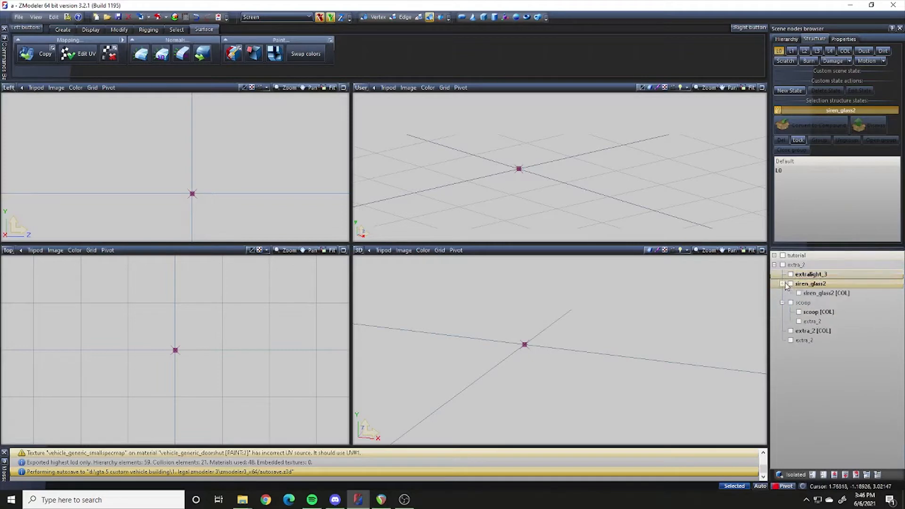
# Step: Collapse siren_glass2 and clear out the stray bottom extra_2 node
pyautogui.click(825, 293)
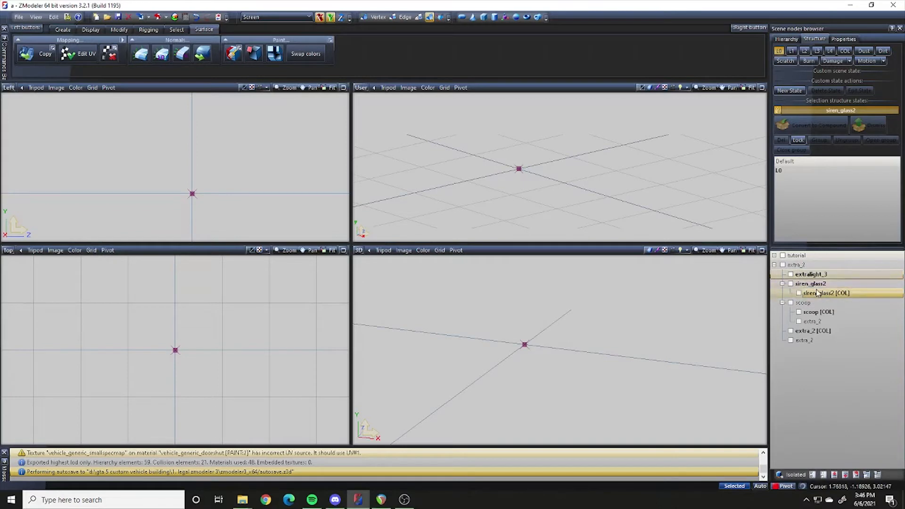
pyautogui.click(810, 283)
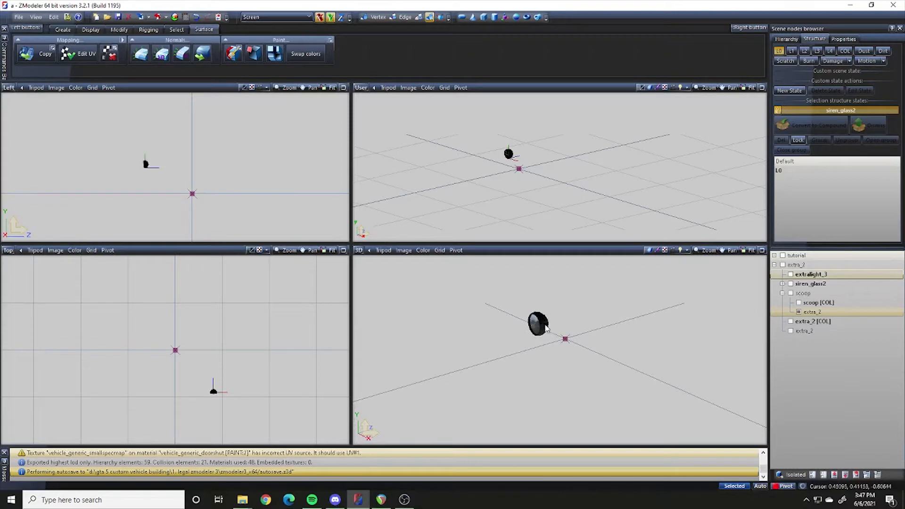
pyautogui.moveTo(583, 314)
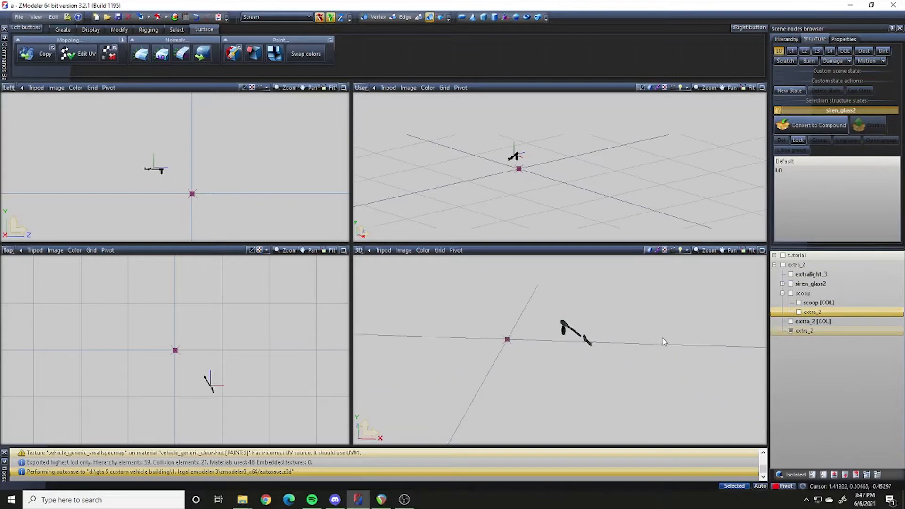
pyautogui.moveTo(582, 340)
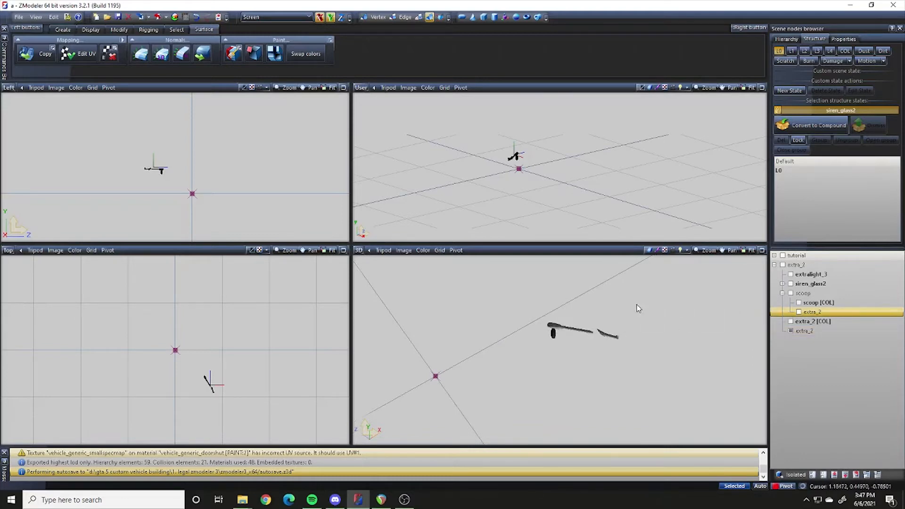
pyautogui.moveTo(579, 322)
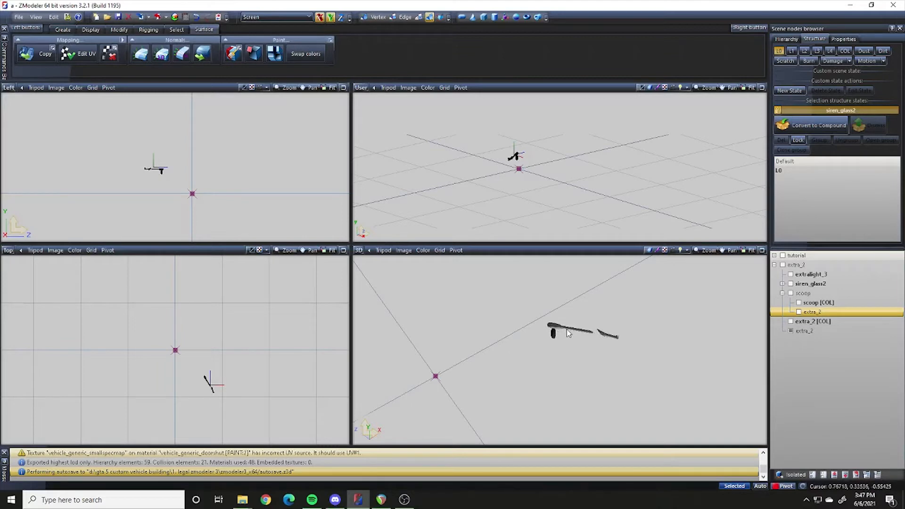
pyautogui.moveTo(574, 329)
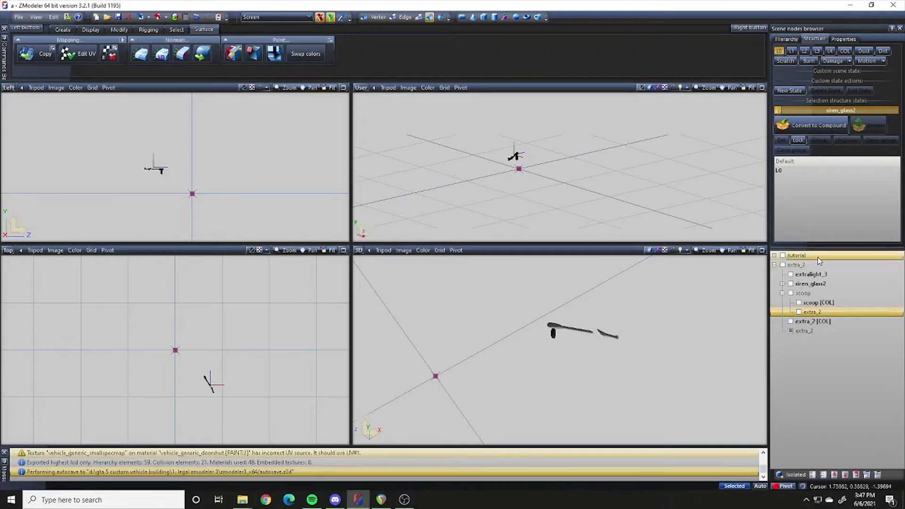
pyautogui.click(799, 264)
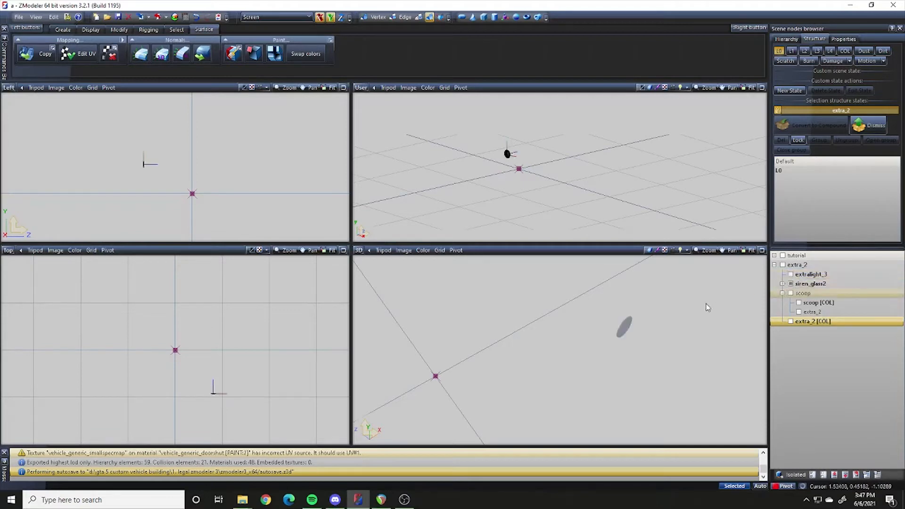
pyautogui.moveTo(542, 183)
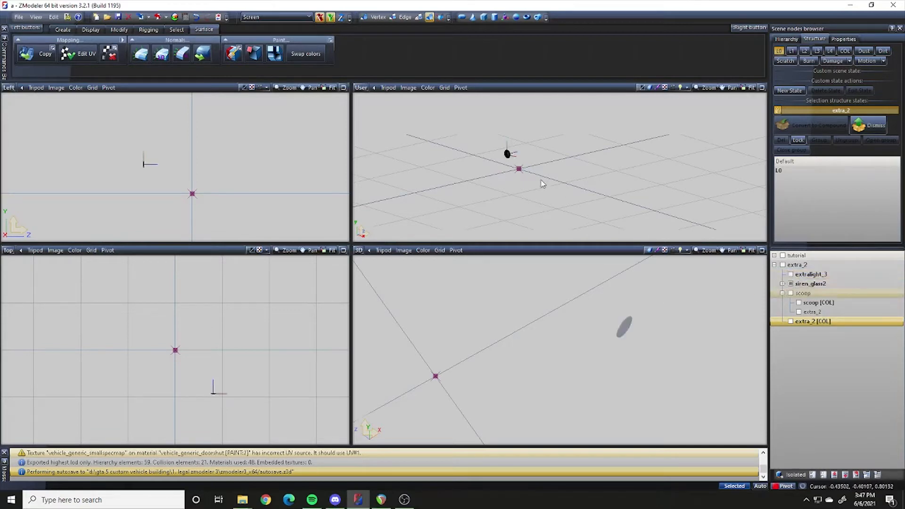
pyautogui.click(802, 293)
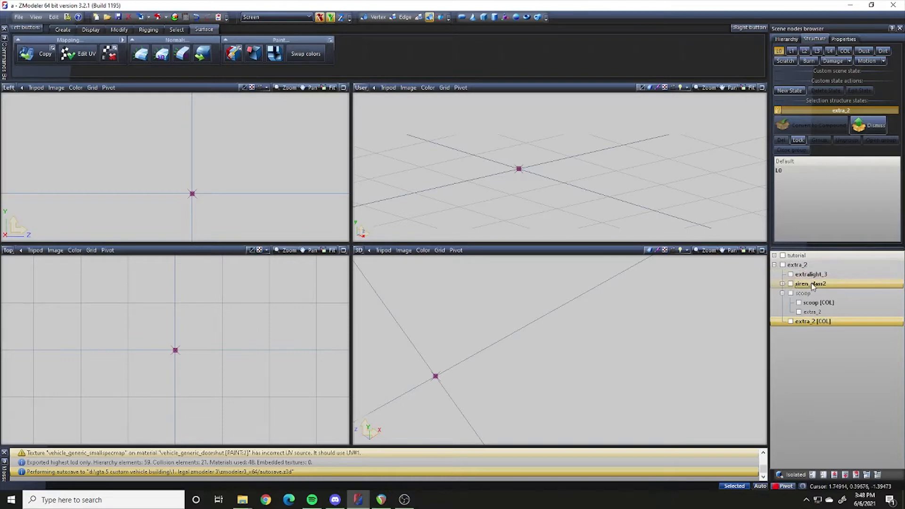
# Step: Make the extra_2 lamp under scoop visible
pyautogui.click(802, 293)
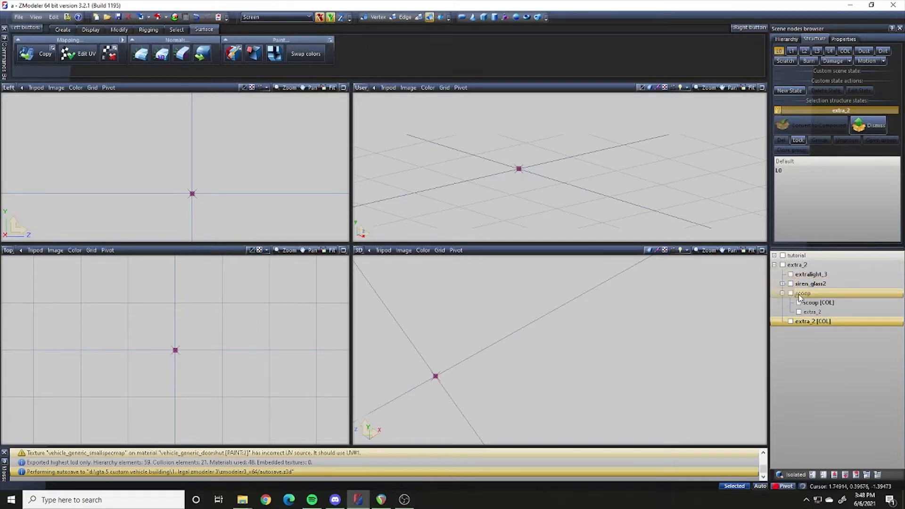
pyautogui.click(814, 311)
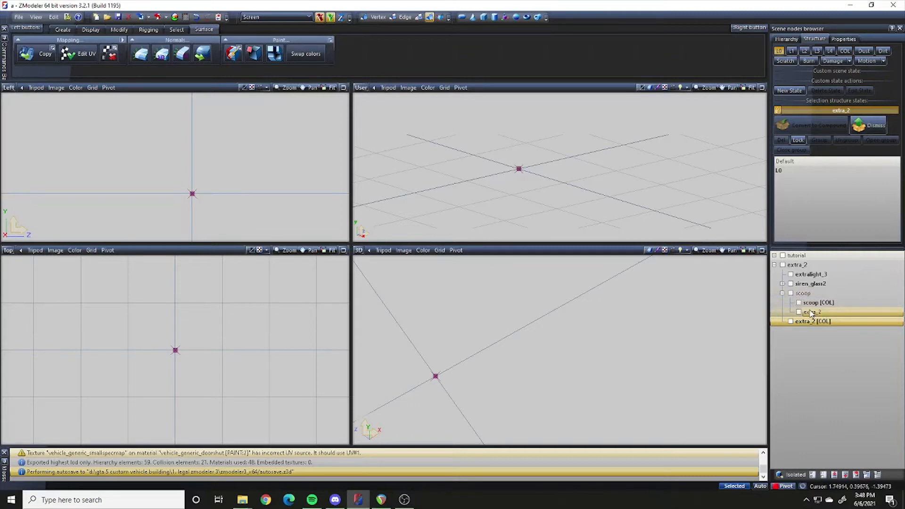
pyautogui.click(802, 293)
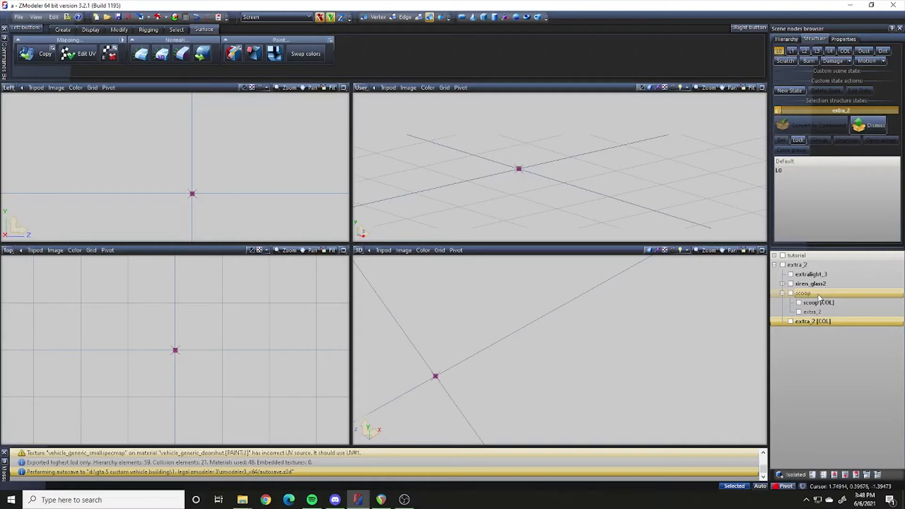
pyautogui.moveTo(815, 296)
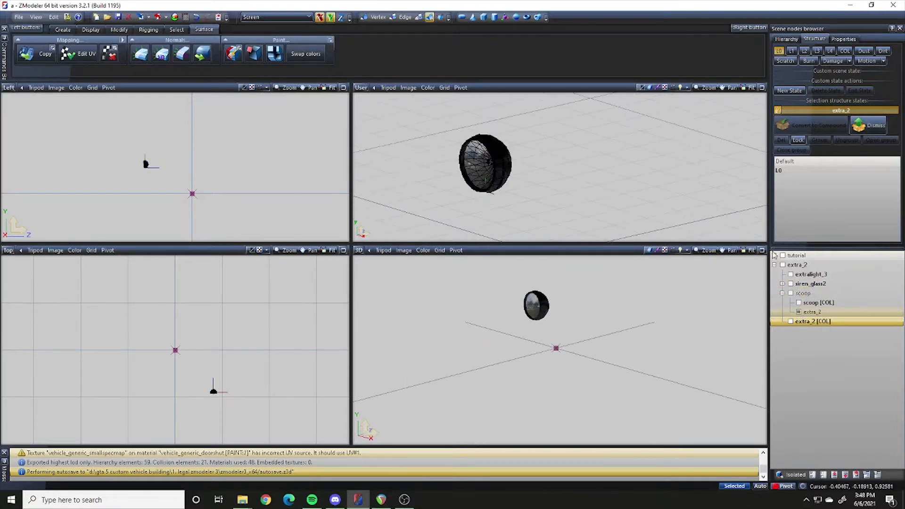
pyautogui.click(781, 264)
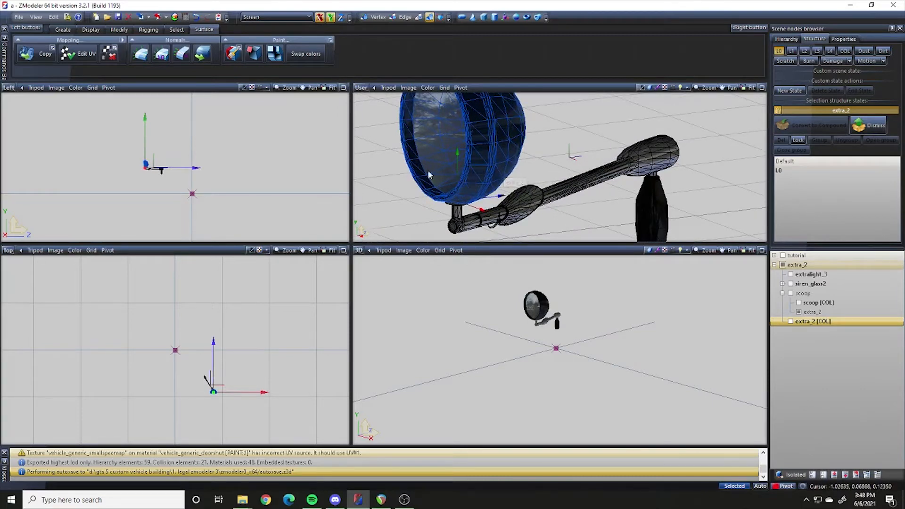
pyautogui.click(797, 265)
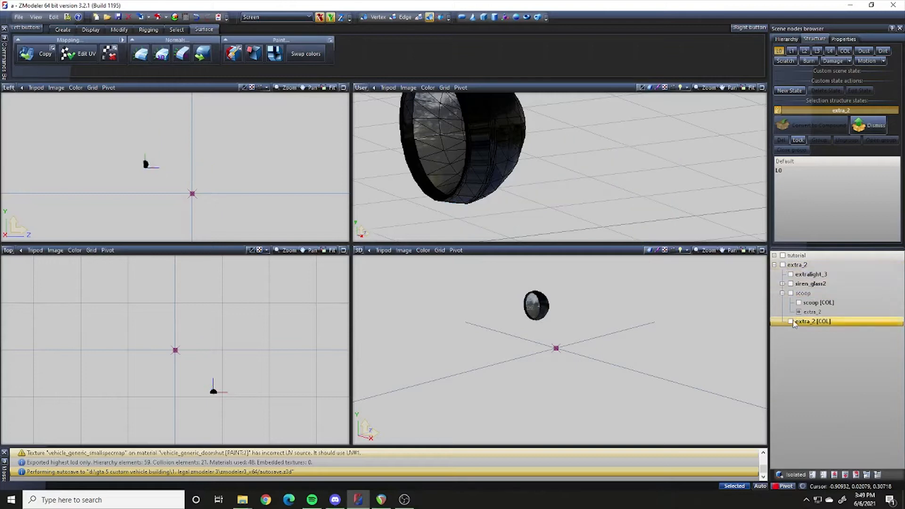
# Step: Show the scoop dummy and the scoop collision box in the viewports
pyautogui.click(802, 294)
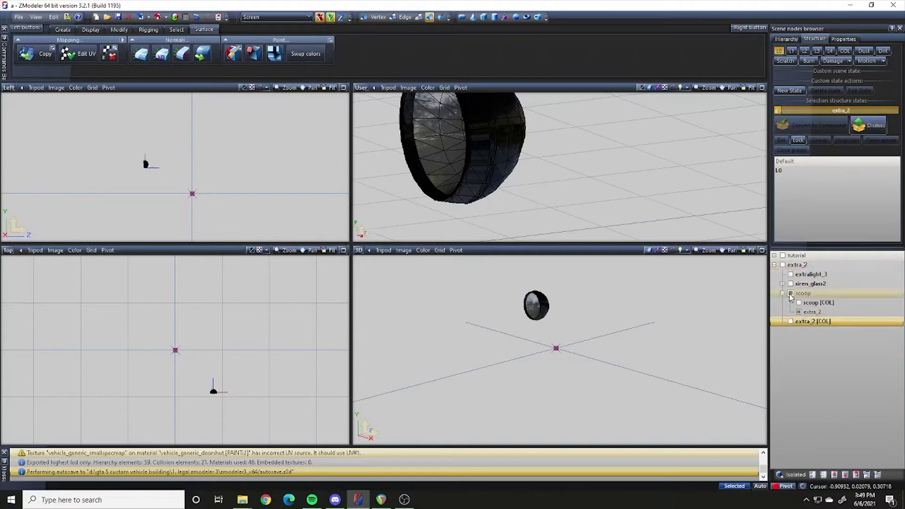
pyautogui.click(802, 293)
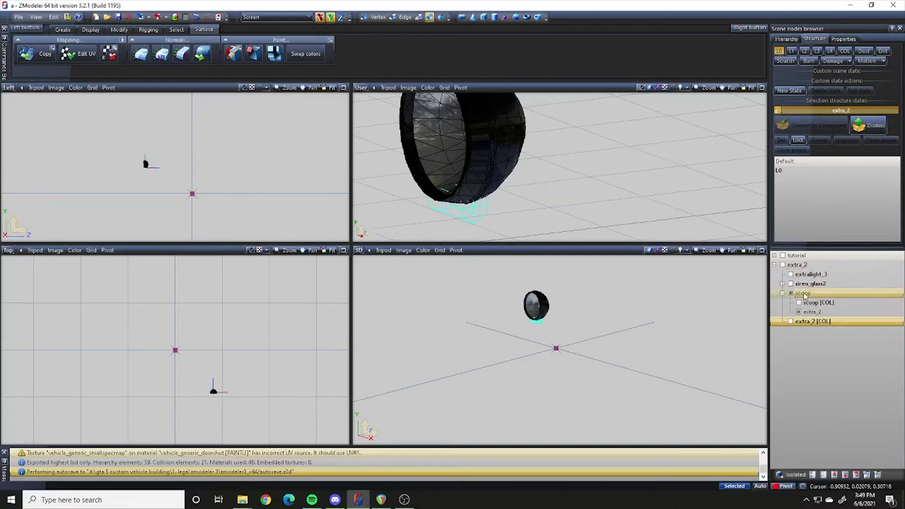
pyautogui.click(817, 301)
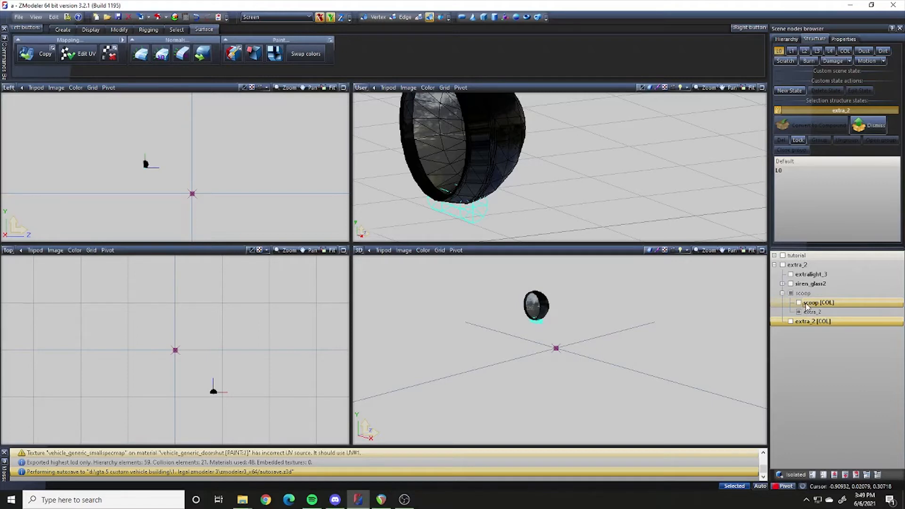
pyautogui.click(790, 303)
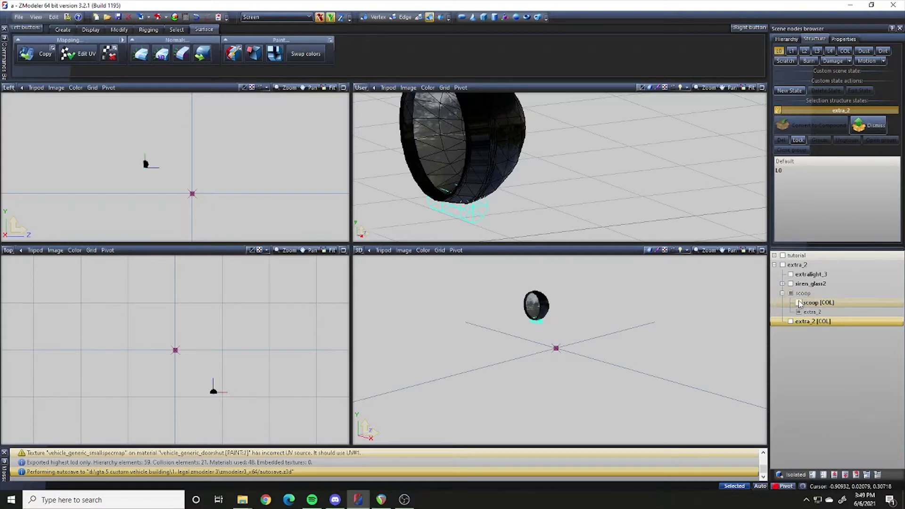
pyautogui.click(814, 322)
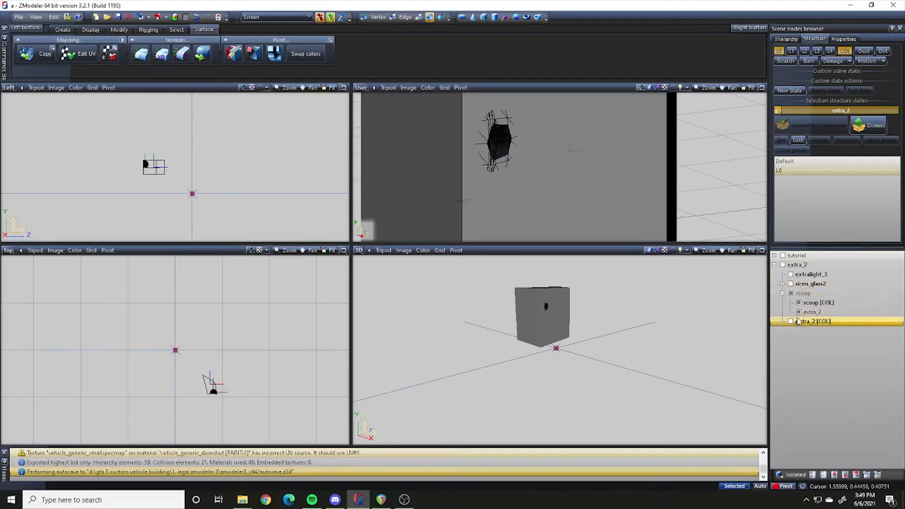
# Step: Hide the scoop [COL] box and the extra_2 lamp, leaving only the collision shapes
pyautogui.click(817, 303)
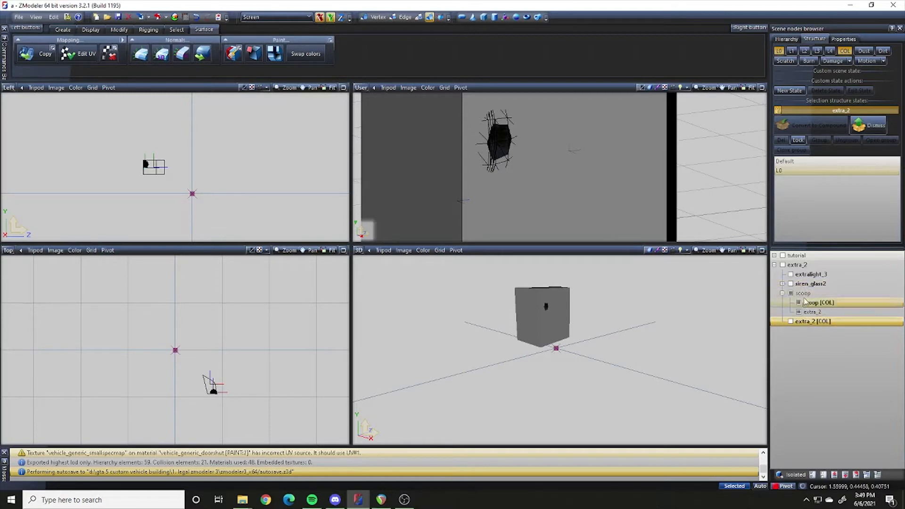
pyautogui.click(814, 321)
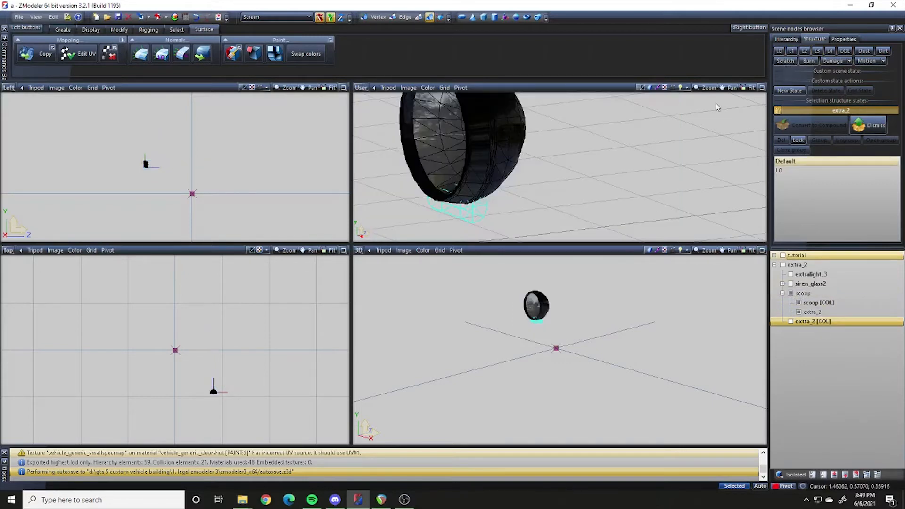
pyautogui.click(810, 273)
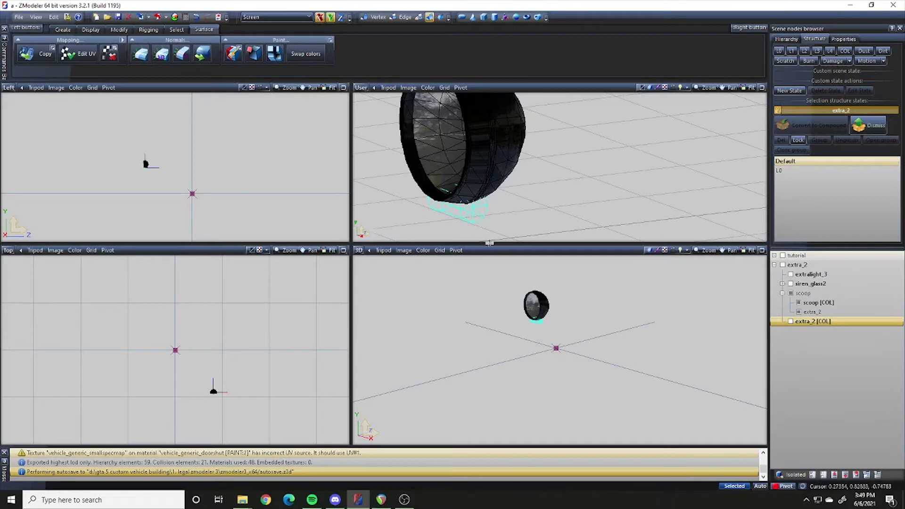
pyautogui.moveTo(264, 357)
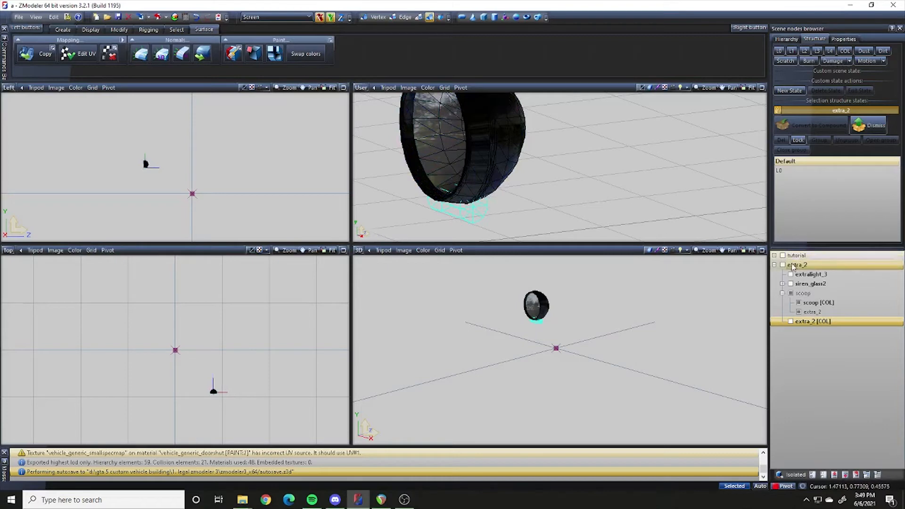
pyautogui.click(818, 303)
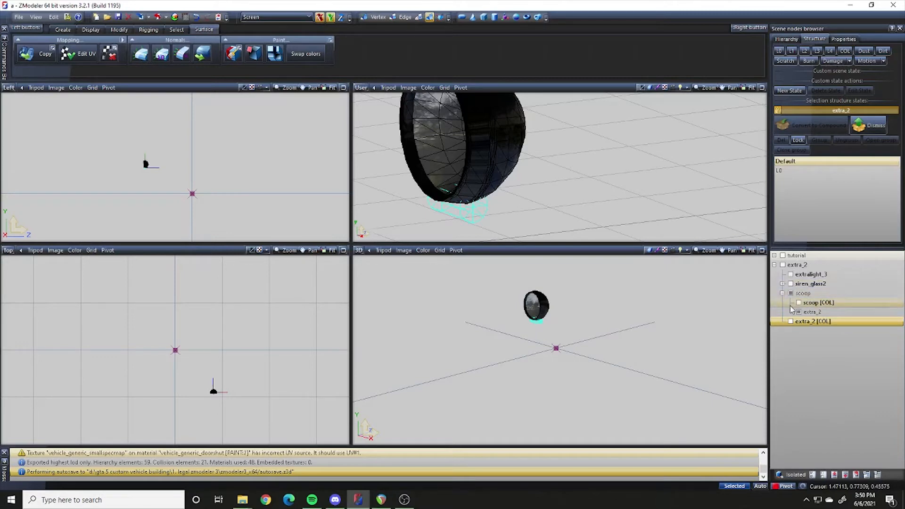
pyautogui.click(790, 311)
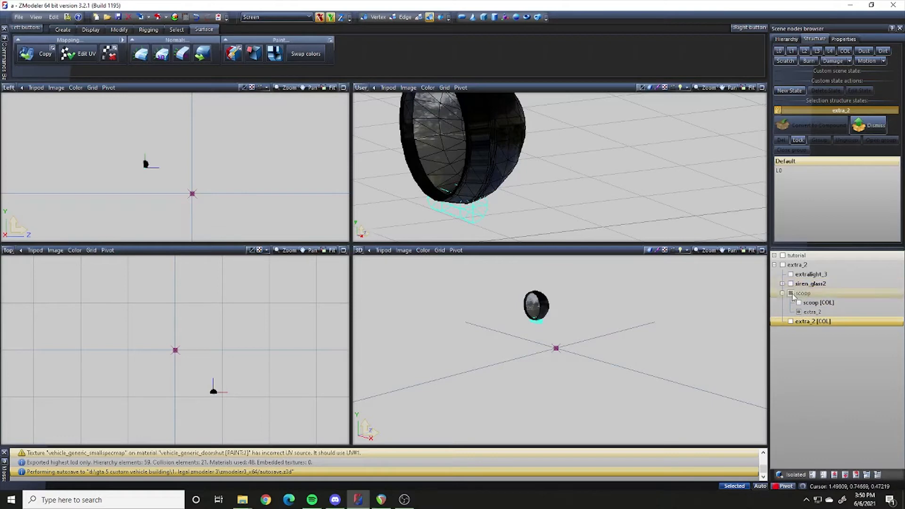
pyautogui.click(818, 302)
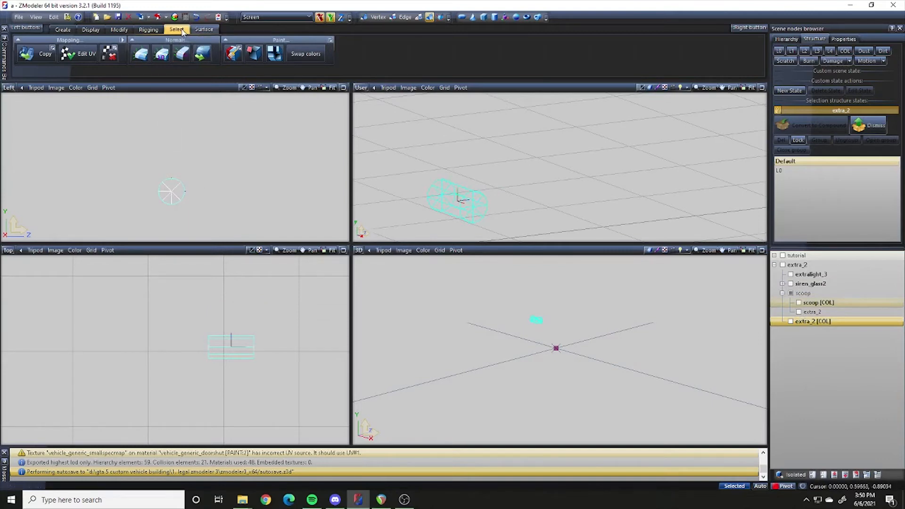
# Step: Select the scoop dummy and open its User-Defined options from Properties
pyautogui.click(176, 30)
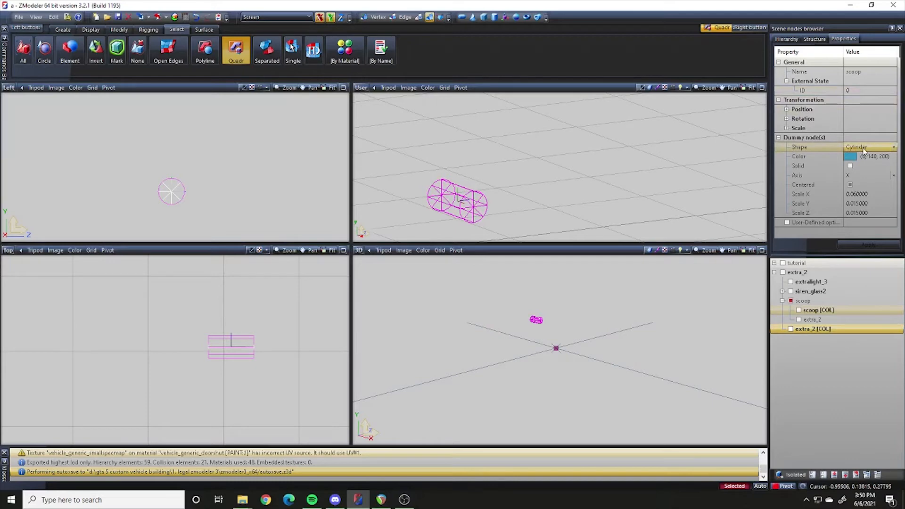
pyautogui.click(872, 156)
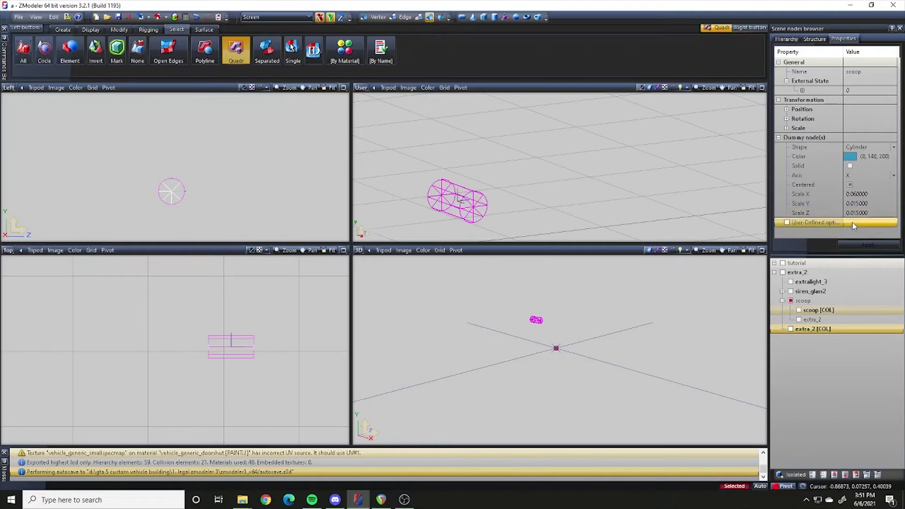
pyautogui.click(814, 222)
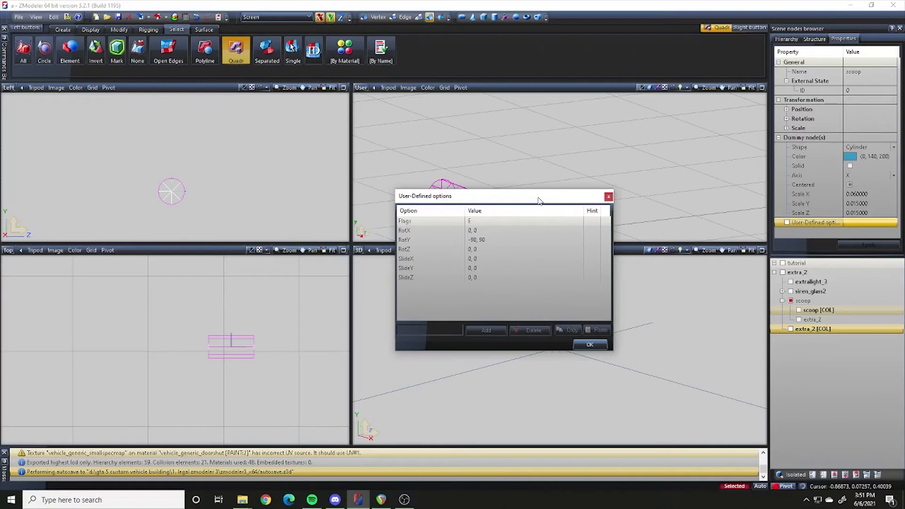
# Step: Check Flags, SlideY and RotY -90, 90 in the scoop's options, then confirm
pyautogui.moveTo(502, 195); pyautogui.dragTo(638, 120)
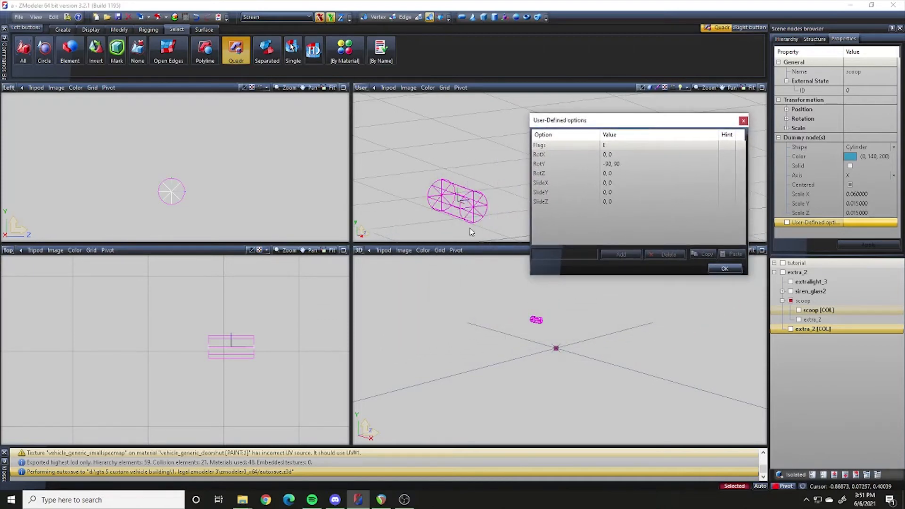
pyautogui.click(609, 144)
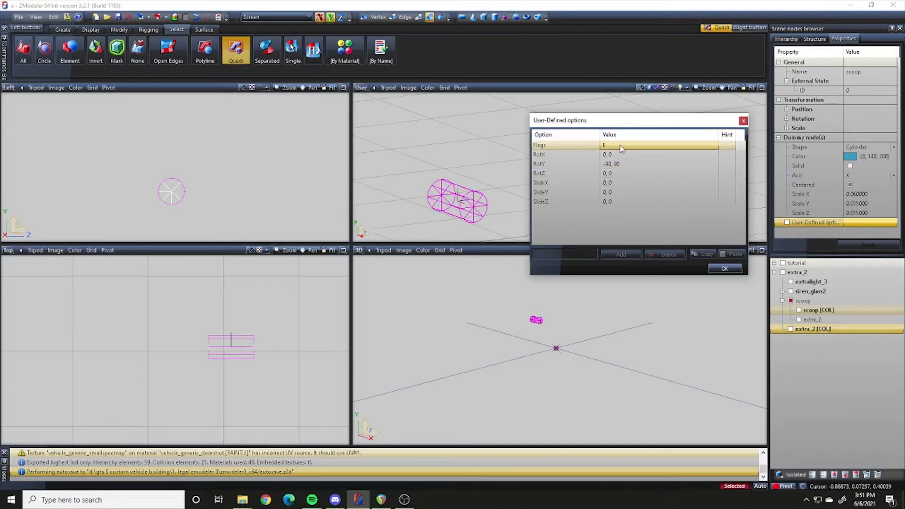
pyautogui.click(634, 192)
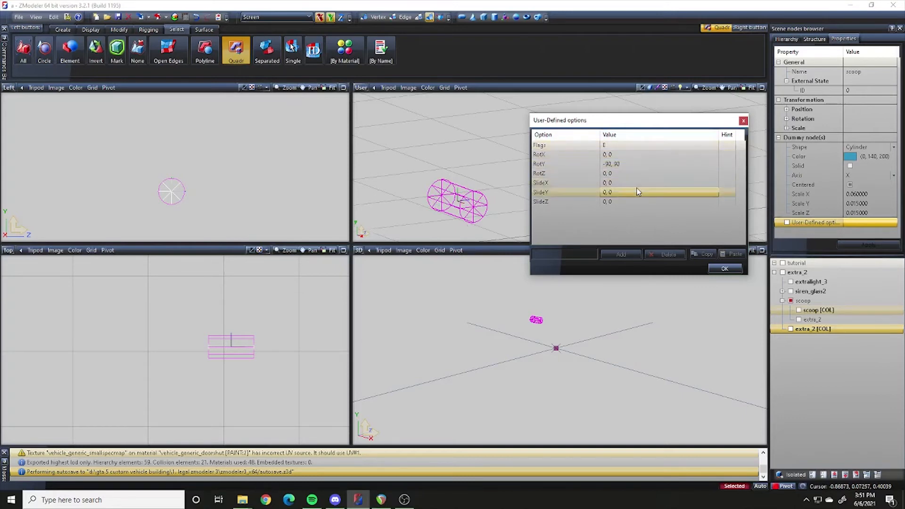
pyautogui.click(565, 145)
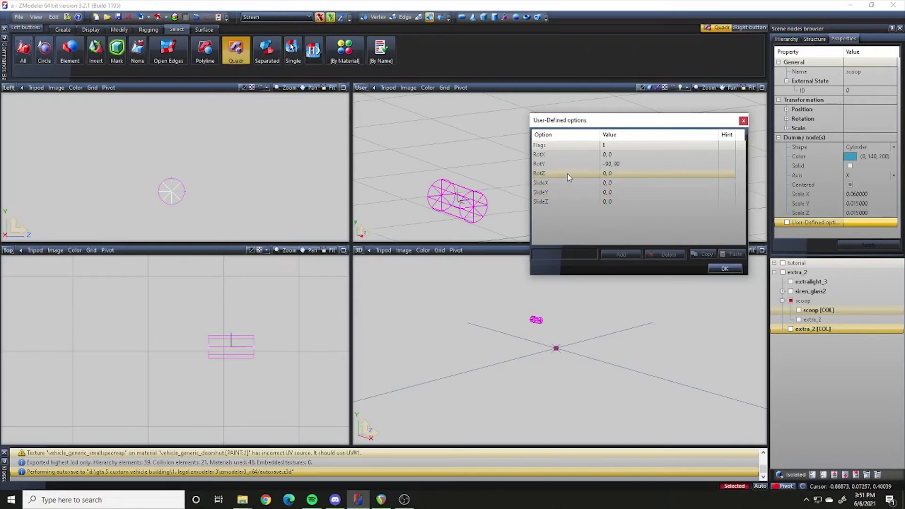
pyautogui.moveTo(378, 189)
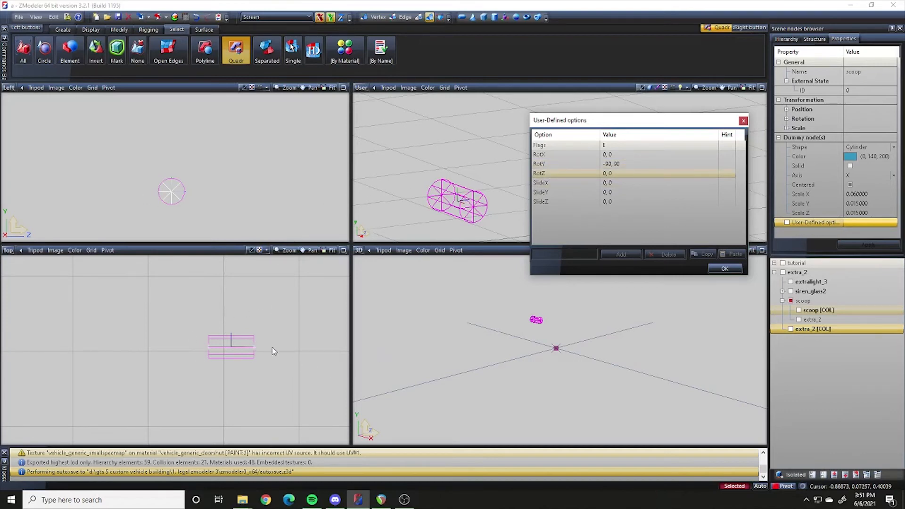
pyautogui.moveTo(106, 393)
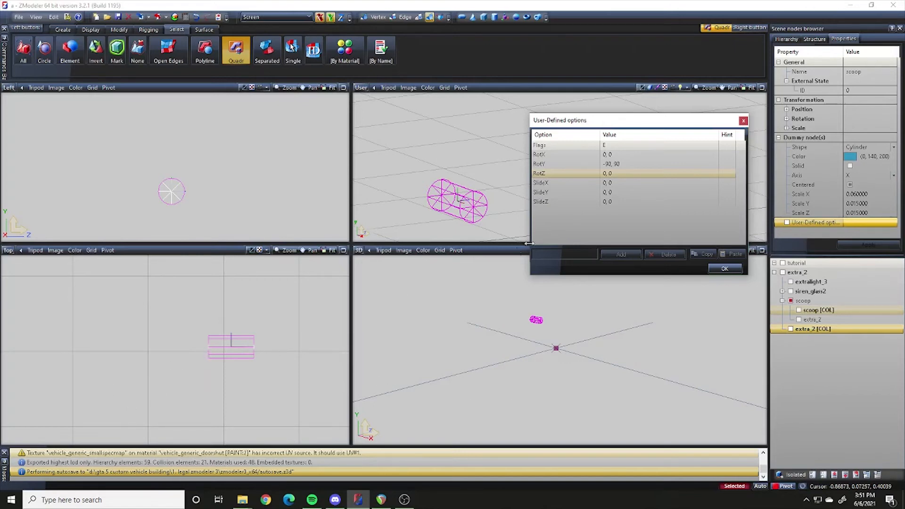
pyautogui.click(635, 164)
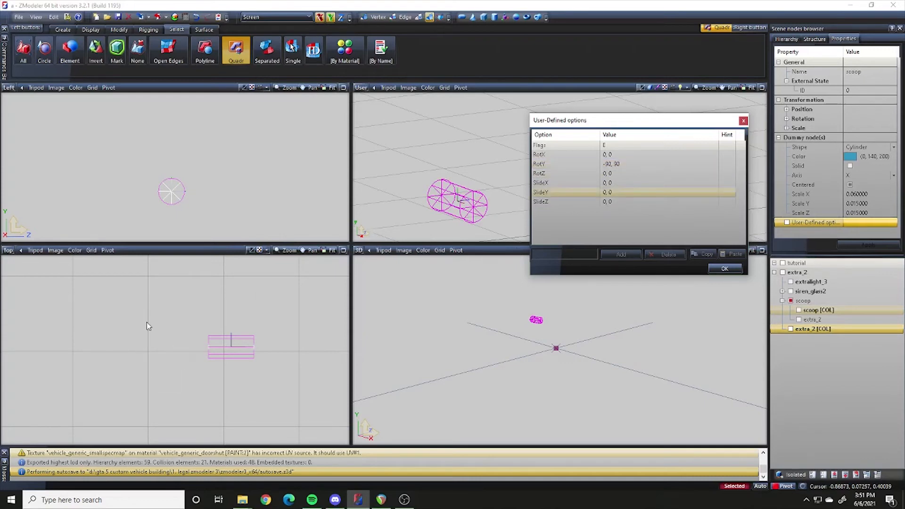
pyautogui.moveTo(221, 339)
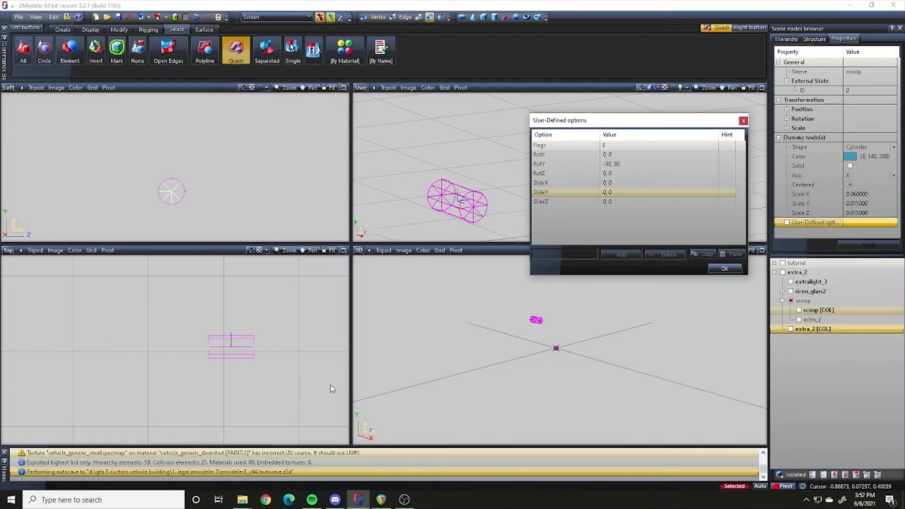
pyautogui.moveTo(633, 267)
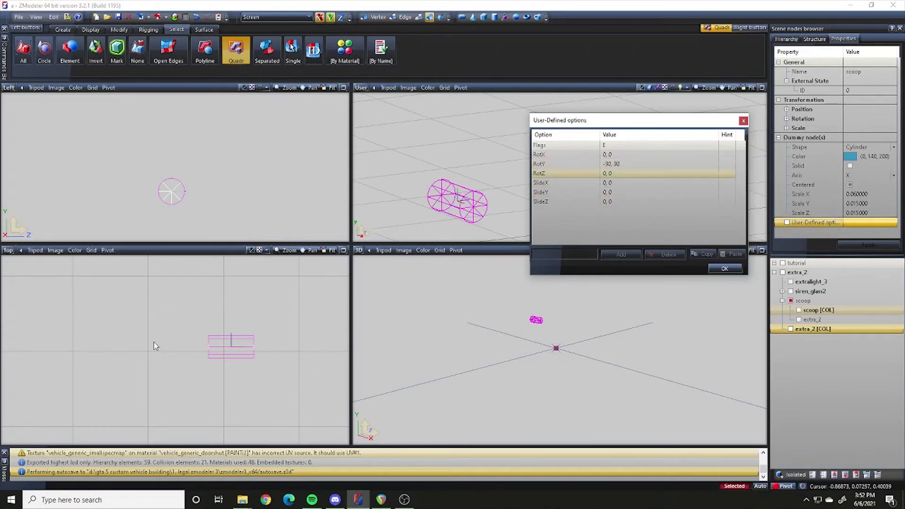
pyautogui.click(566, 145)
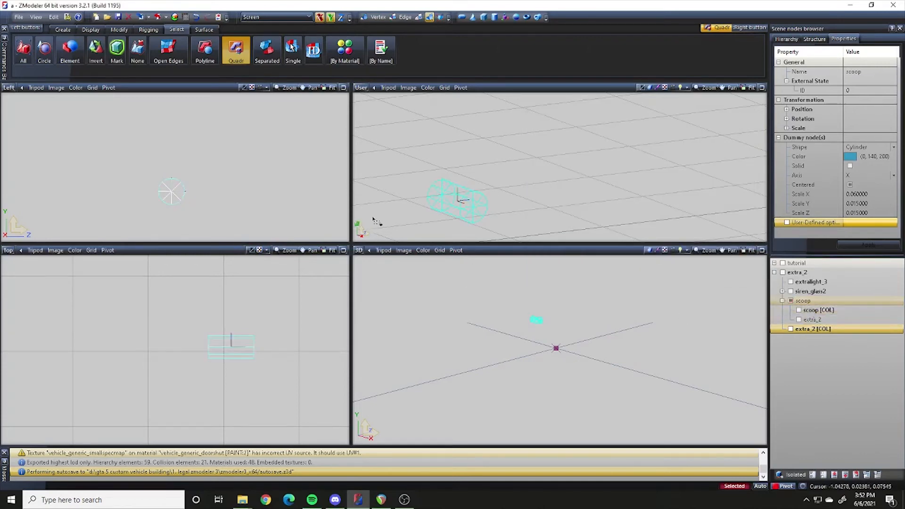
# Step: In the Structure tab, select extralight_3 and scoop to display the lamp mesh again
pyautogui.click(814, 39)
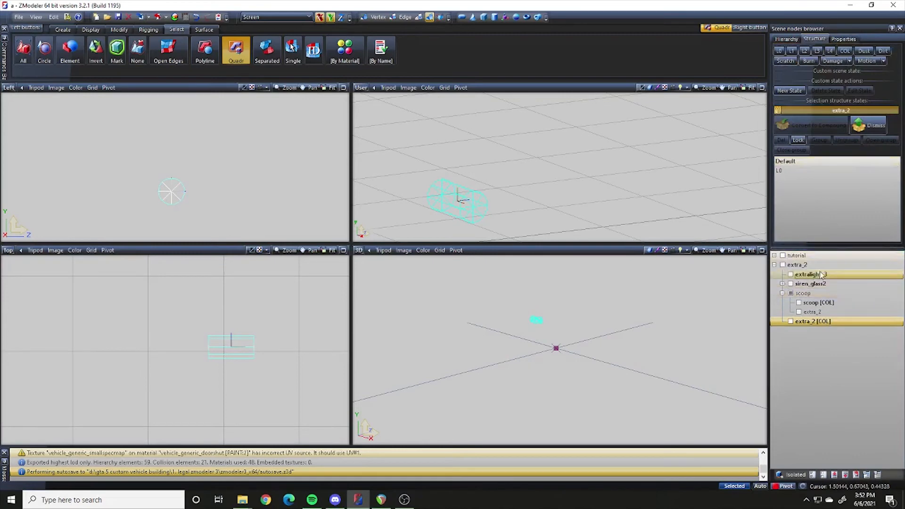
pyautogui.click(802, 292)
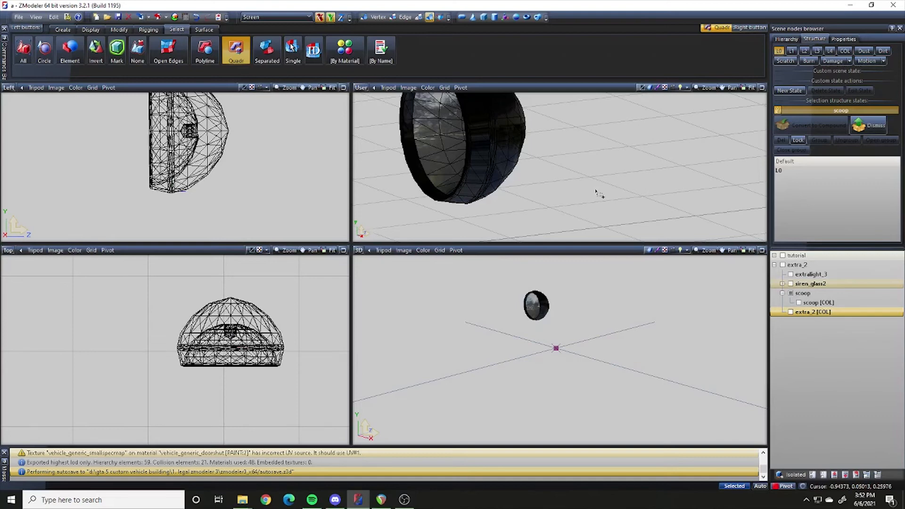
pyautogui.click(811, 274)
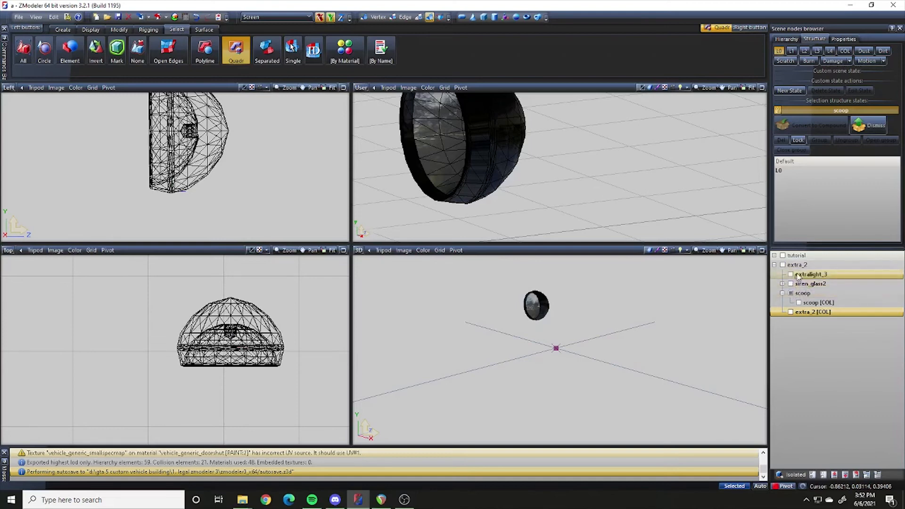
pyautogui.click(802, 293)
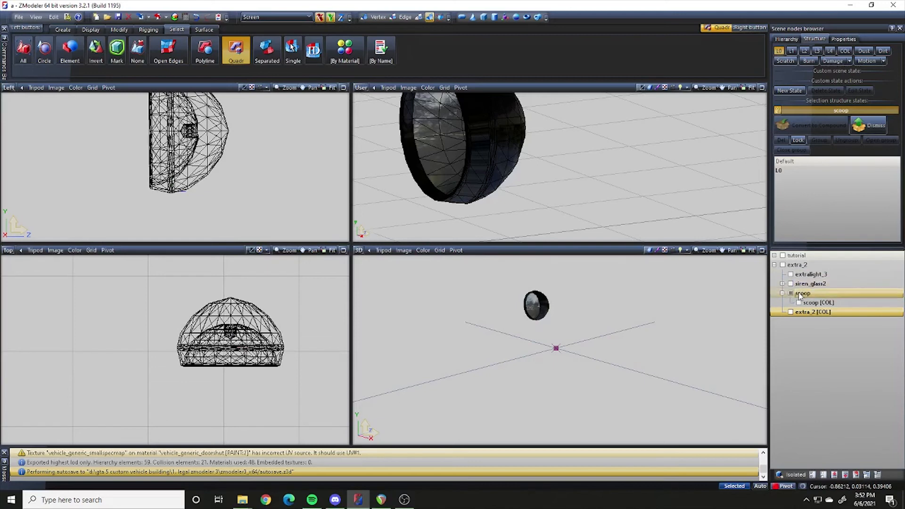
pyautogui.click(811, 274)
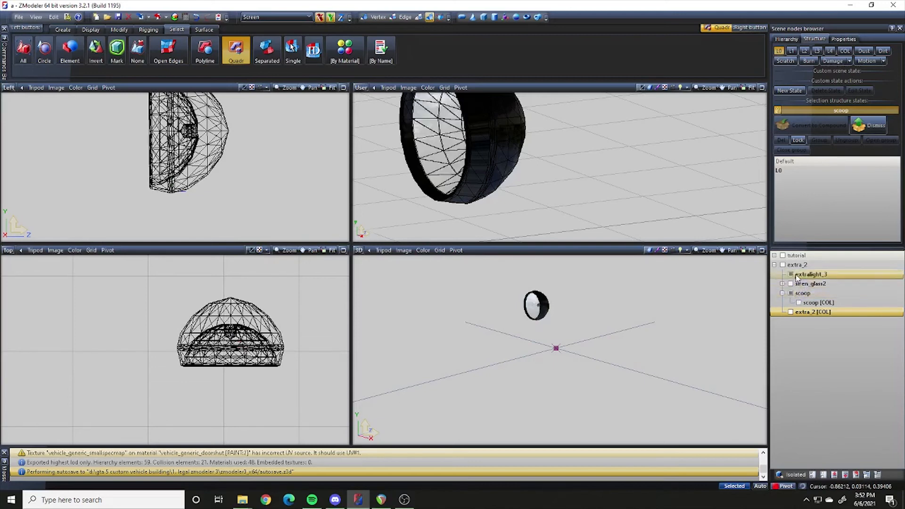
# Step: Move extralight_3 and siren_glas2 under scoop, expand siren_glas2, then collapse scoop
pyautogui.click(802, 293)
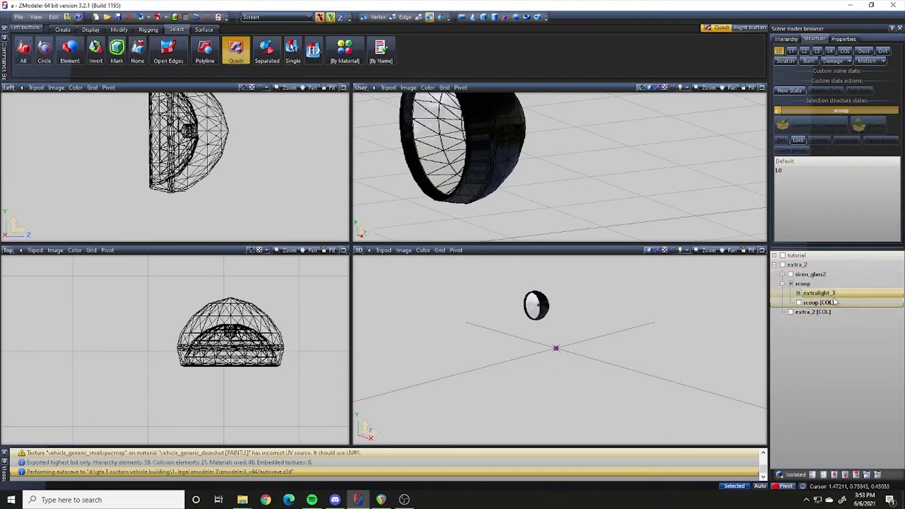
pyautogui.click(818, 302)
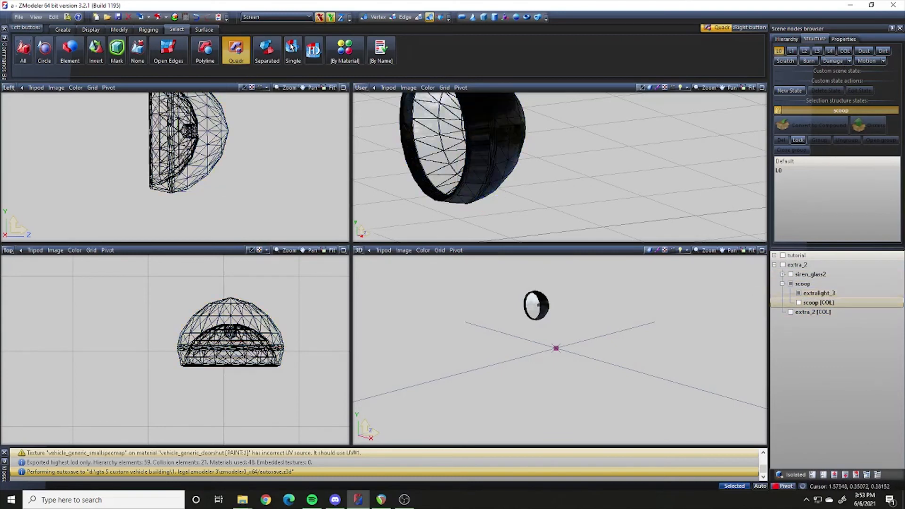
pyautogui.click(818, 292)
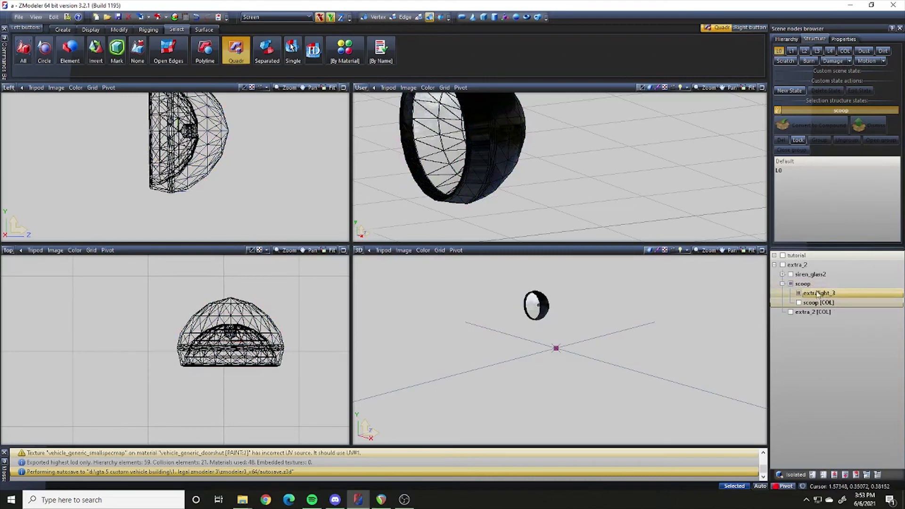
pyautogui.click(810, 274)
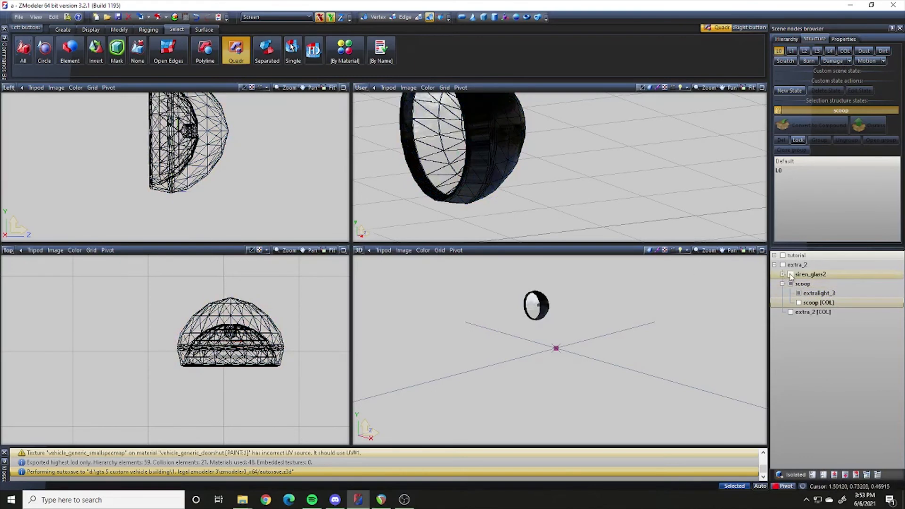
pyautogui.click(809, 274)
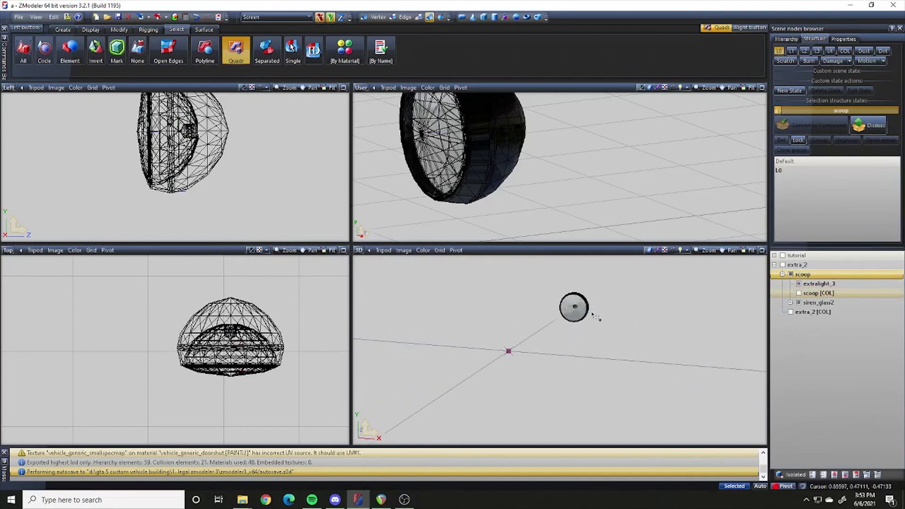
pyautogui.click(817, 283)
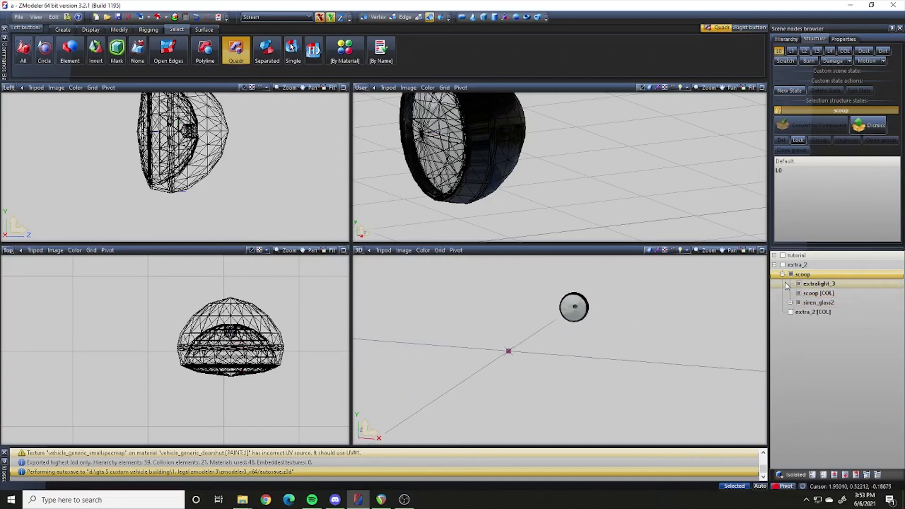
pyautogui.click(819, 293)
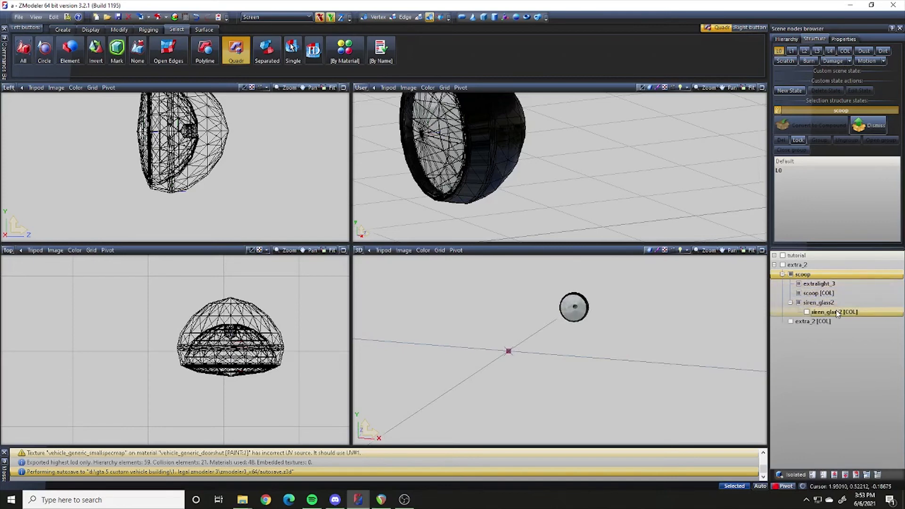
pyautogui.click(817, 302)
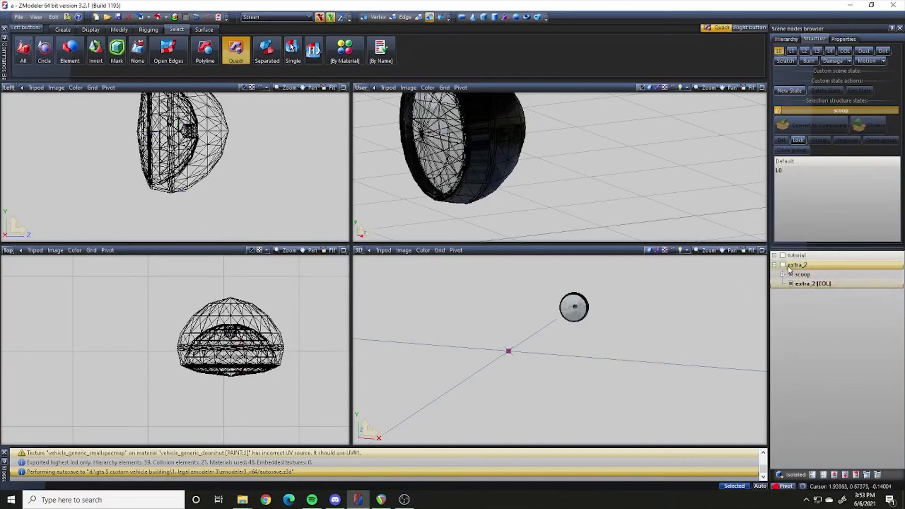
pyautogui.click(812, 283)
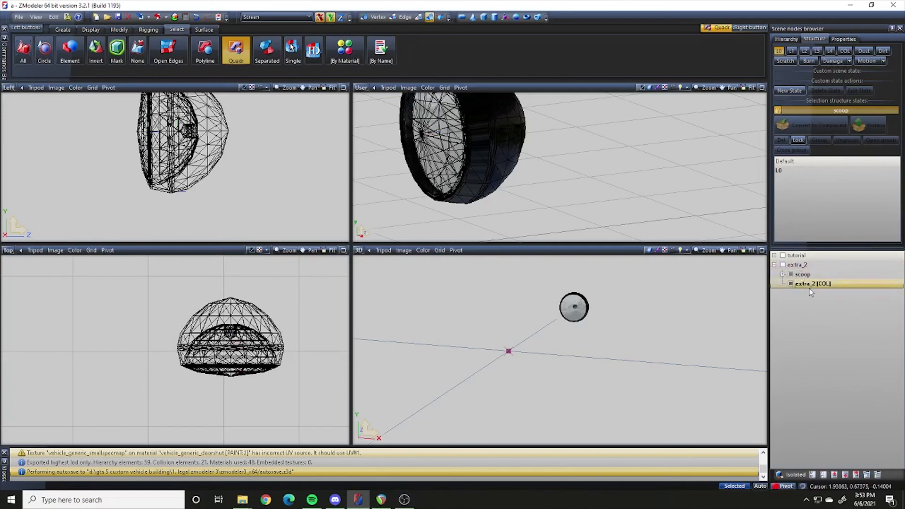